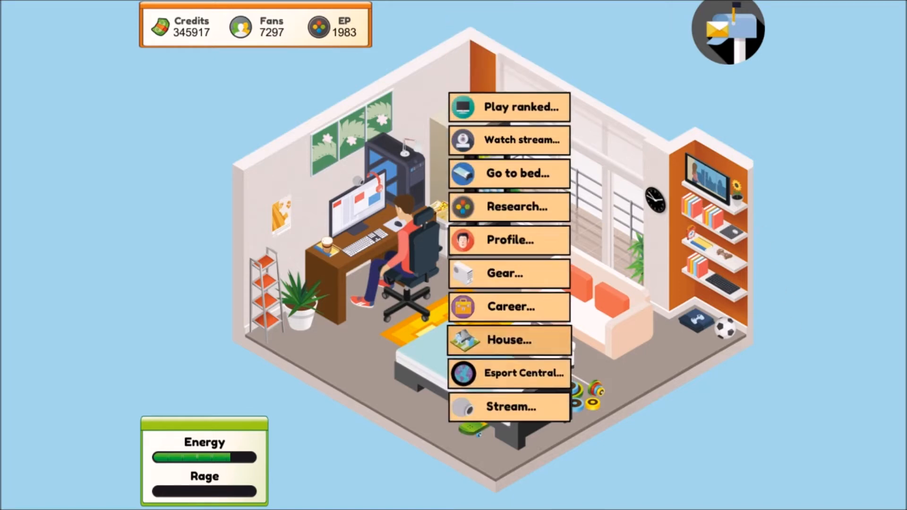
- Review the gear upgrades overview and return to the room
left_click(508, 307)
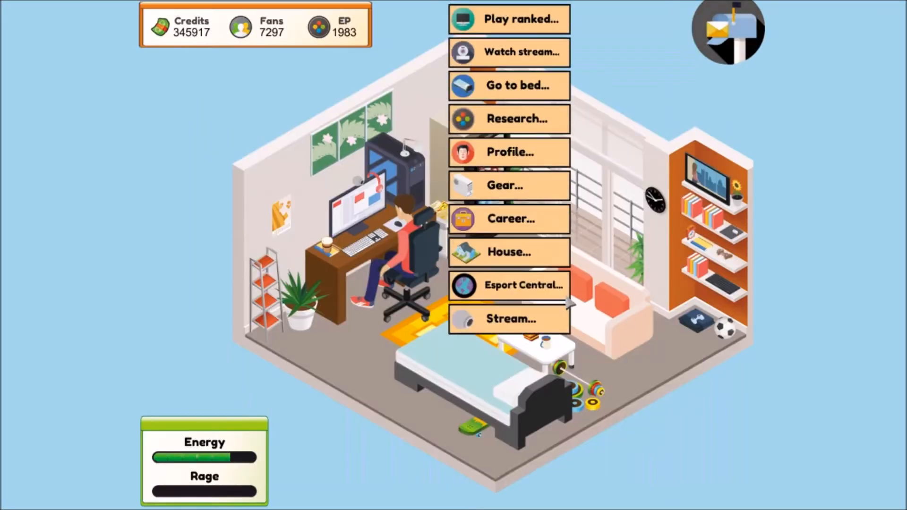
left_click(508, 185)
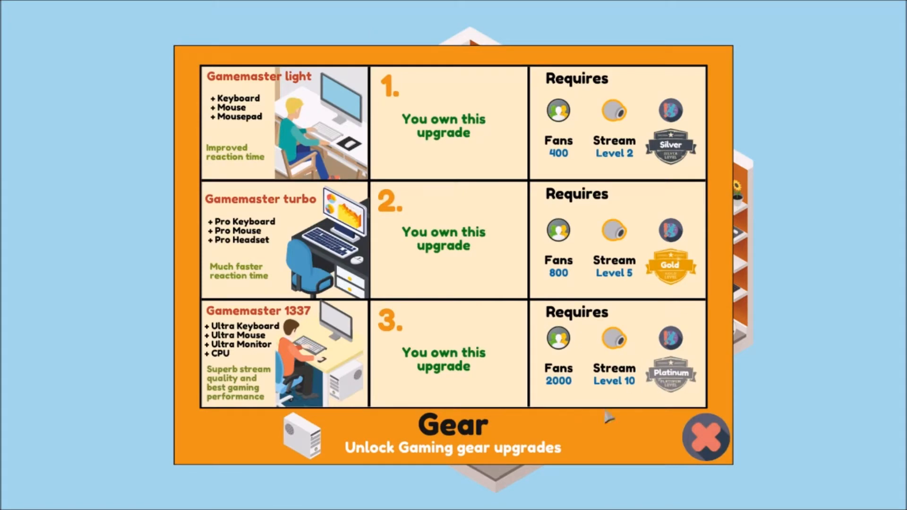
left_click(705, 440)
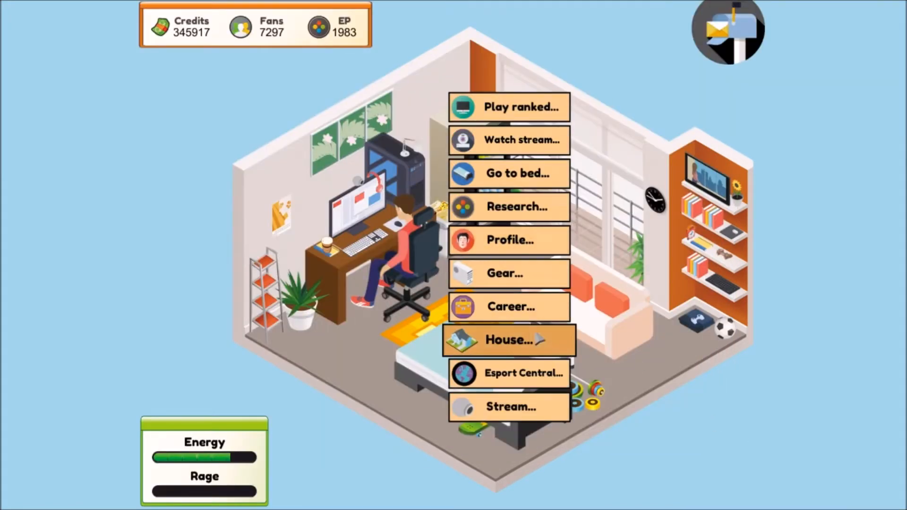
- Play a ranked match with the chosen focus and win it 16–13
left_click(508, 307)
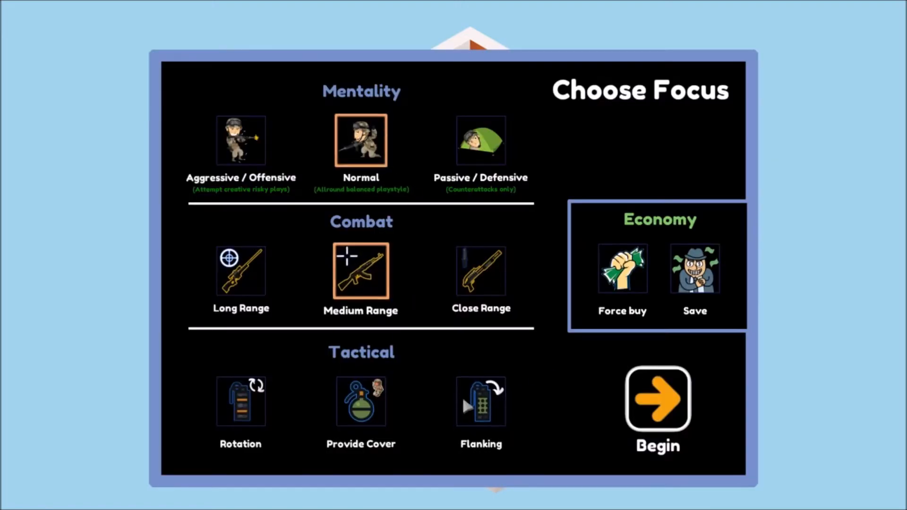
left_click(657, 400)
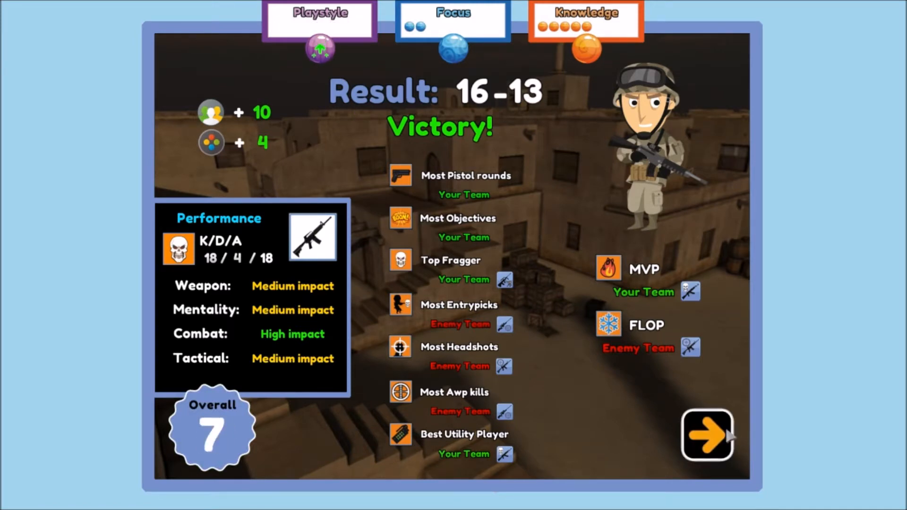
left_click(706, 435)
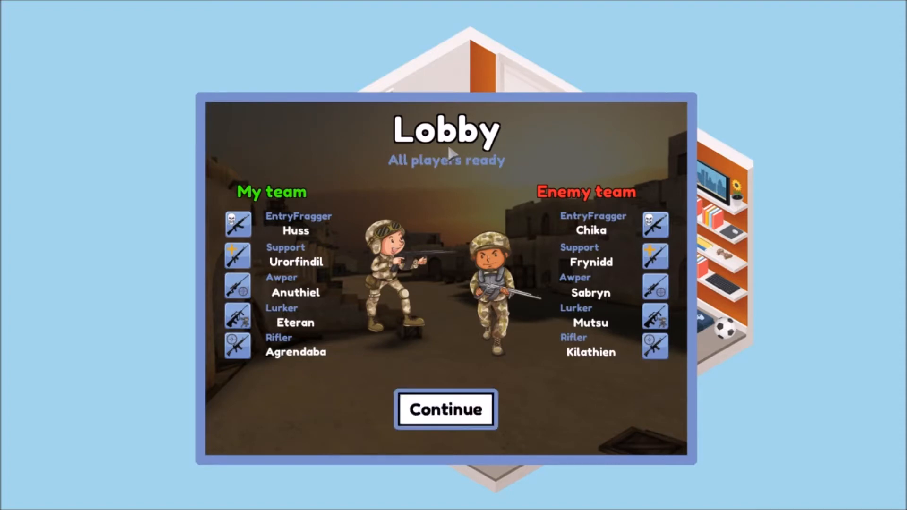
- Start the next ranked match with Force buy and Flanking focus
left_click(445, 410)
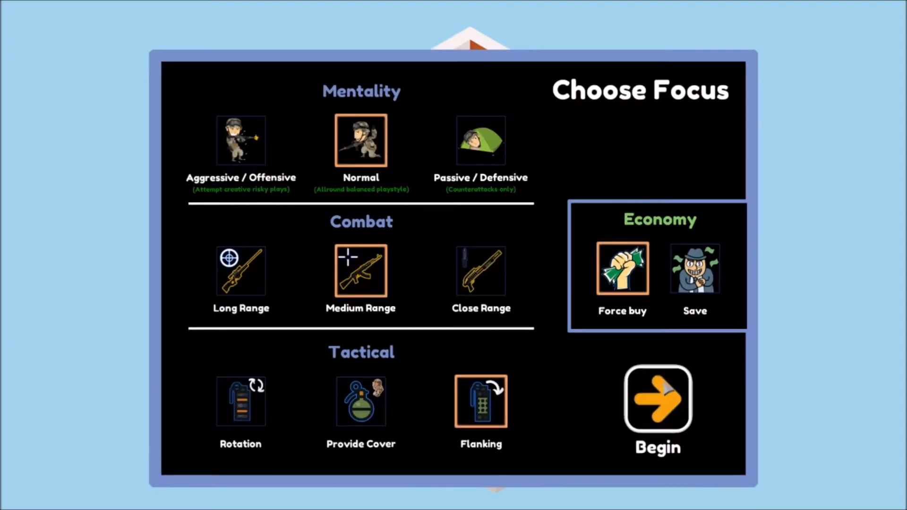
left_click(656, 402)
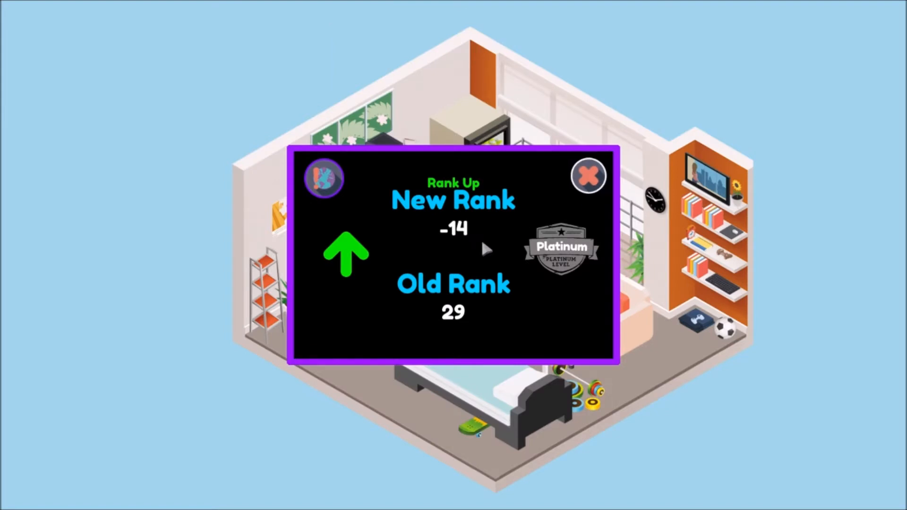
mouse_move(463, 242)
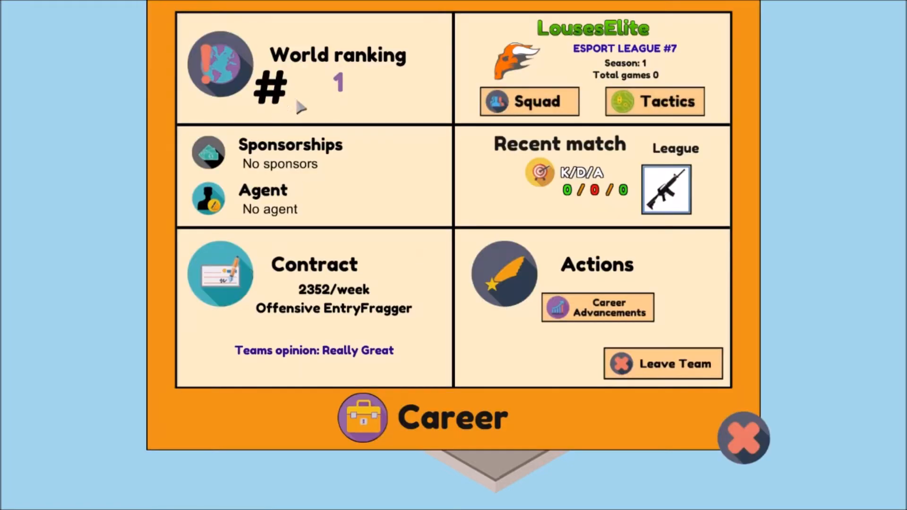
mouse_move(333, 110)
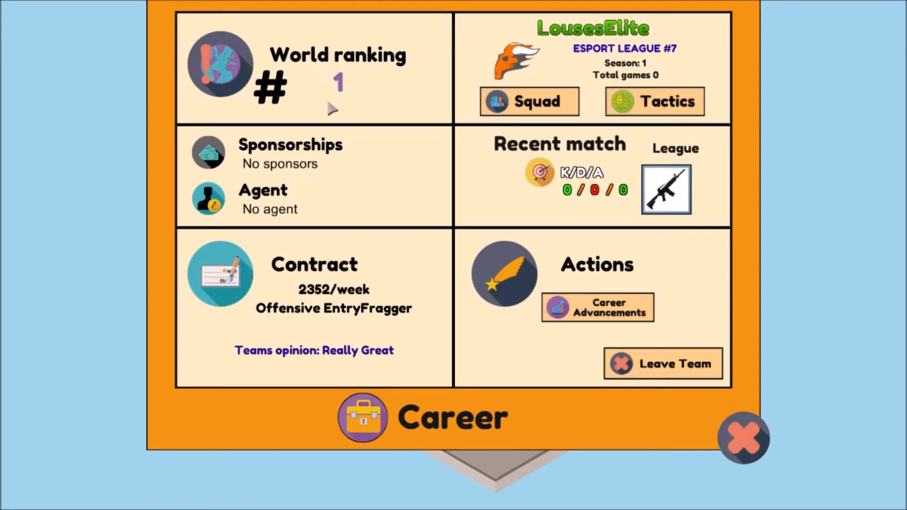
- Check the #1 world ranking in Career and browse the Esport TV pro player list
left_click(743, 438)
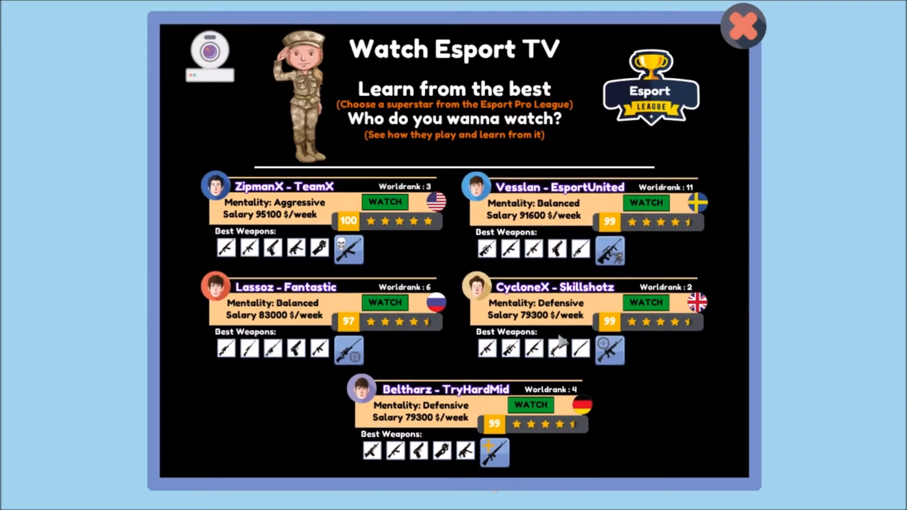
left_click(743, 26)
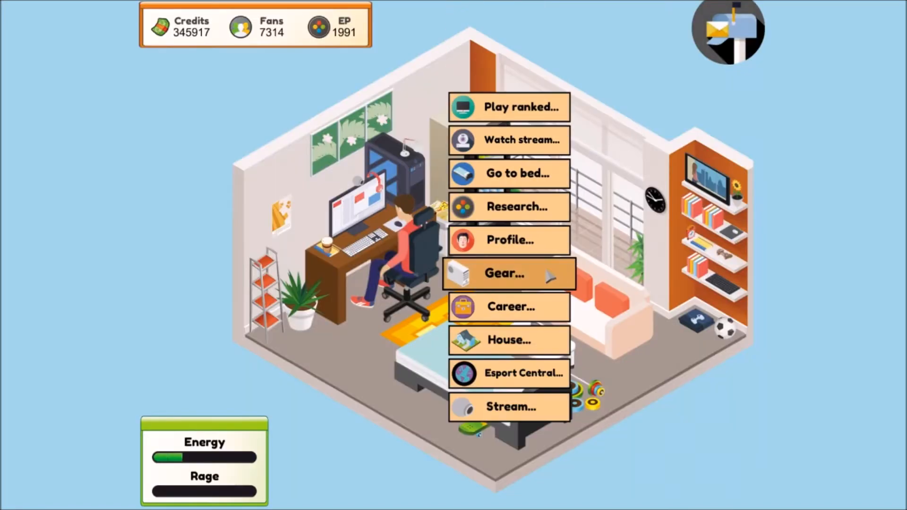
left_click(508, 306)
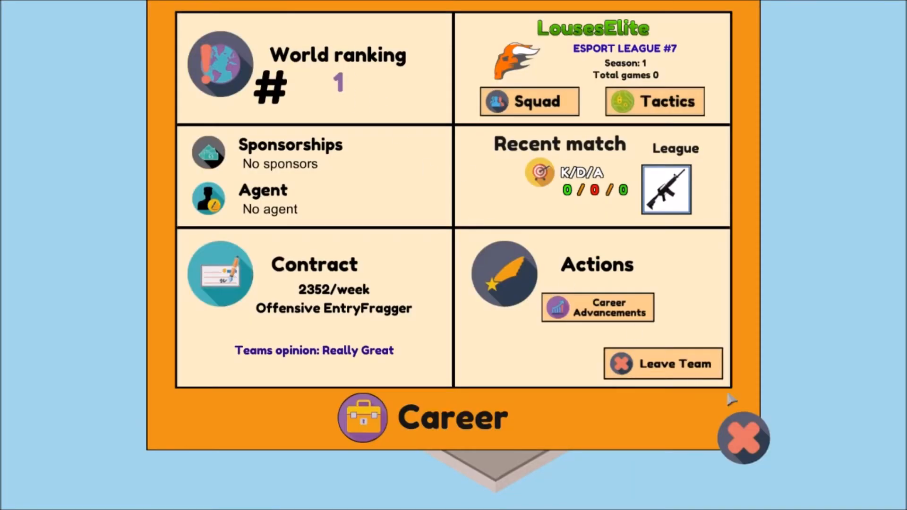
left_click(744, 438)
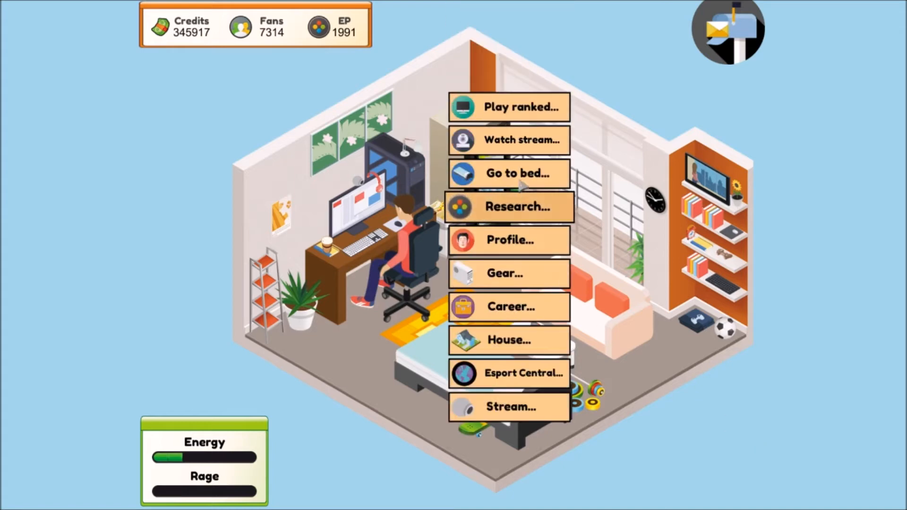
- Play another ranked match with Force buy and Flanking, dropping to rank 2
left_click(508, 108)
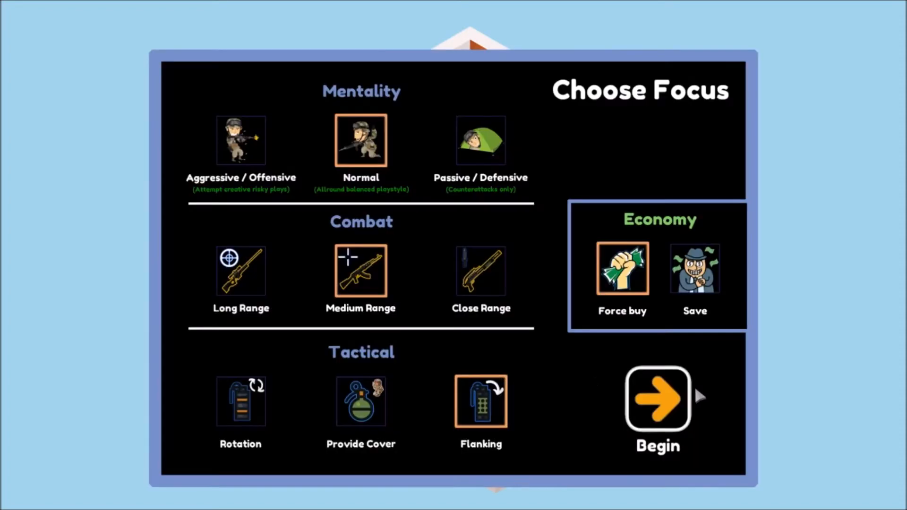
left_click(657, 401)
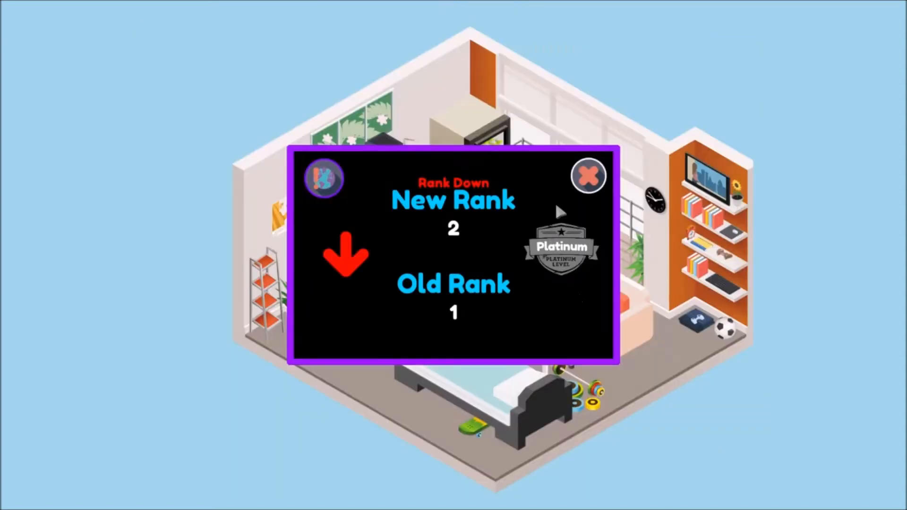
- Dismiss the rank notice and play on through a 15–16 defeat, falling to rank 14
left_click(589, 175)
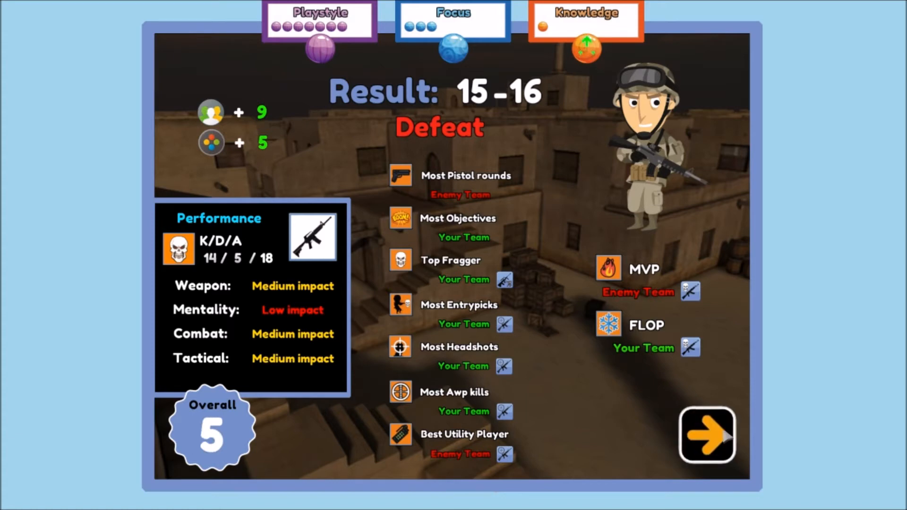
left_click(707, 436)
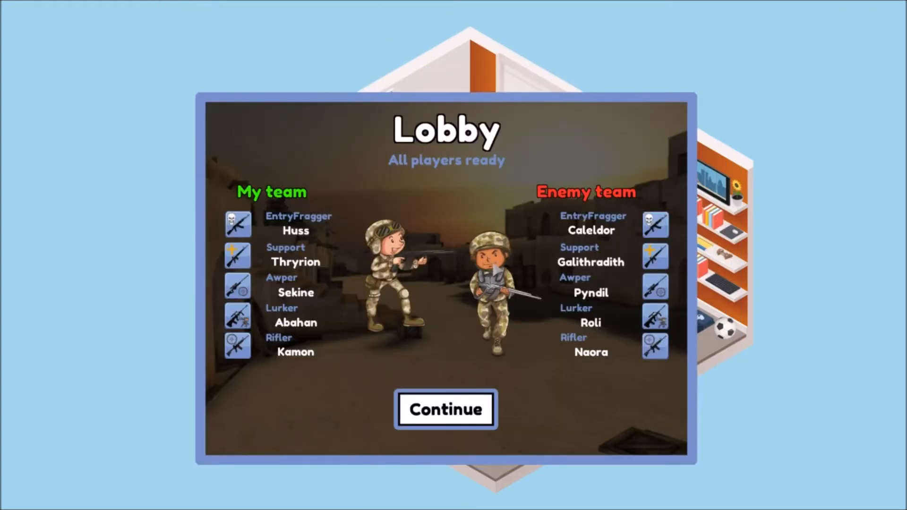
left_click(445, 410)
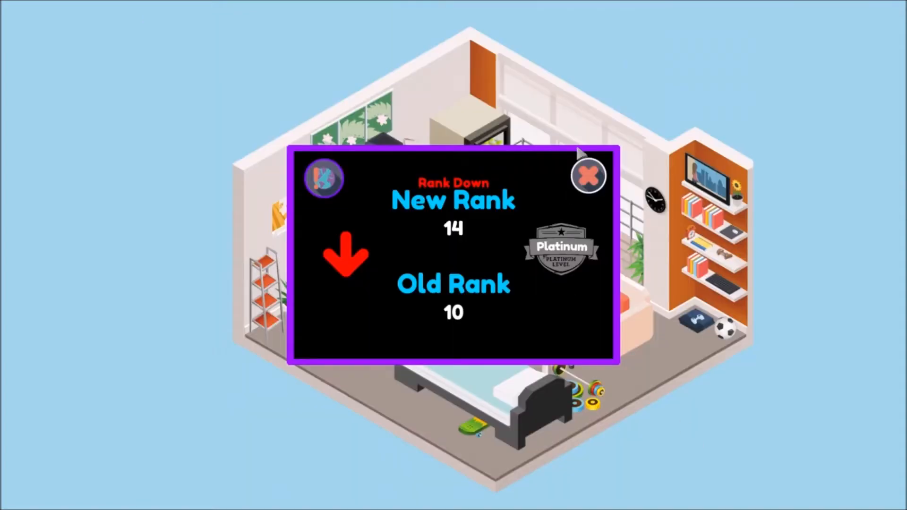
- Hire player agent Steven Cooper for 95,000 credits and view him in the career overview
left_click(589, 175)
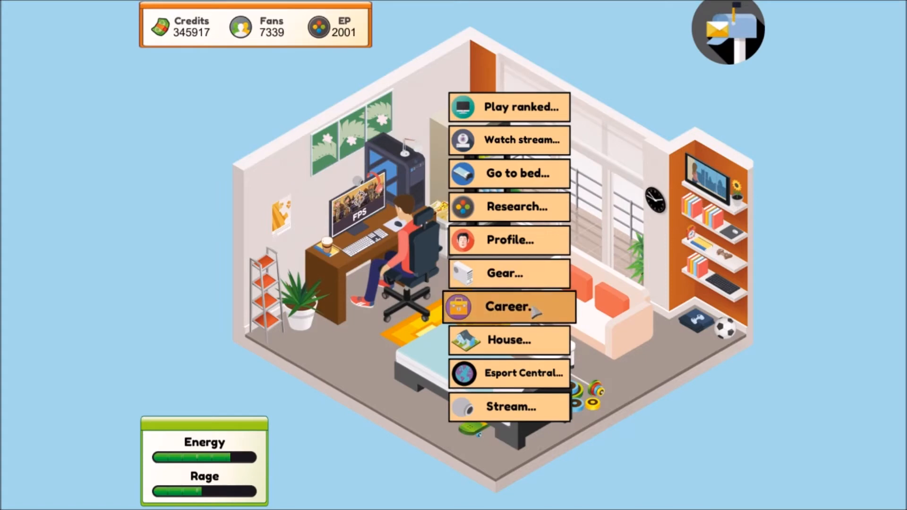
left_click(508, 307)
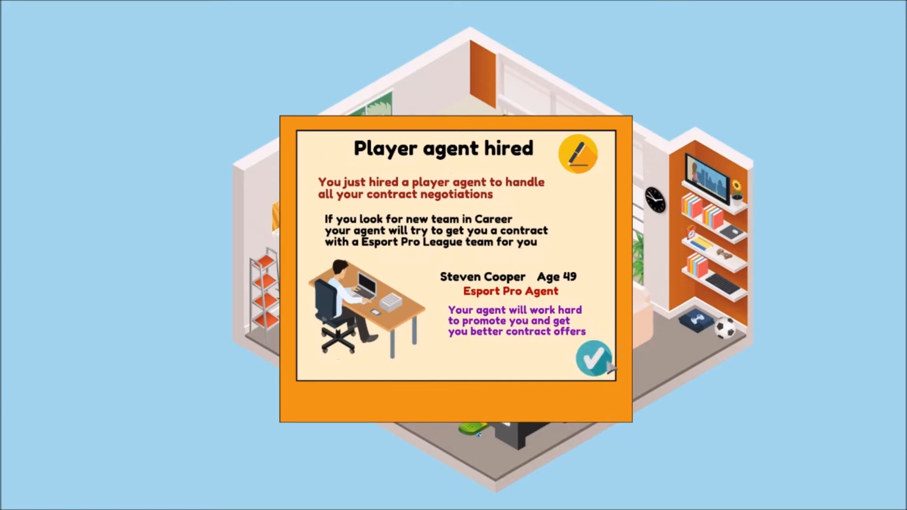
left_click(590, 359)
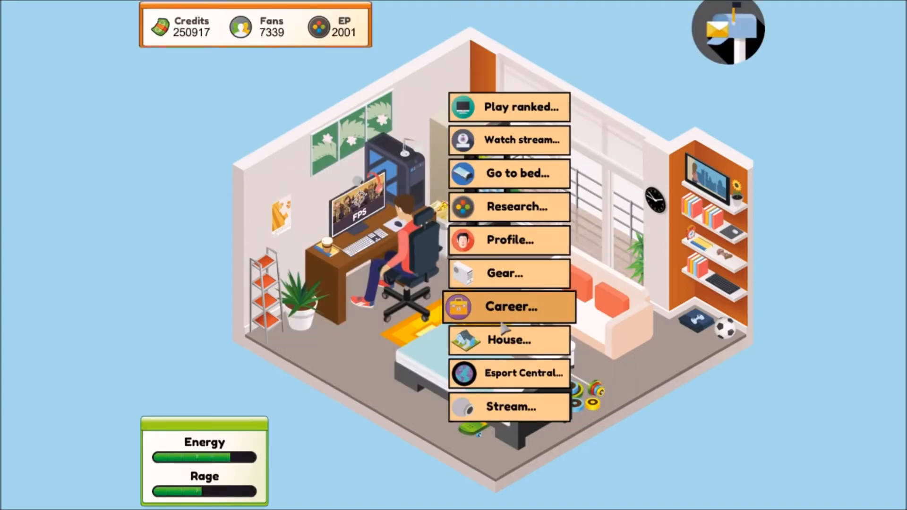
left_click(508, 307)
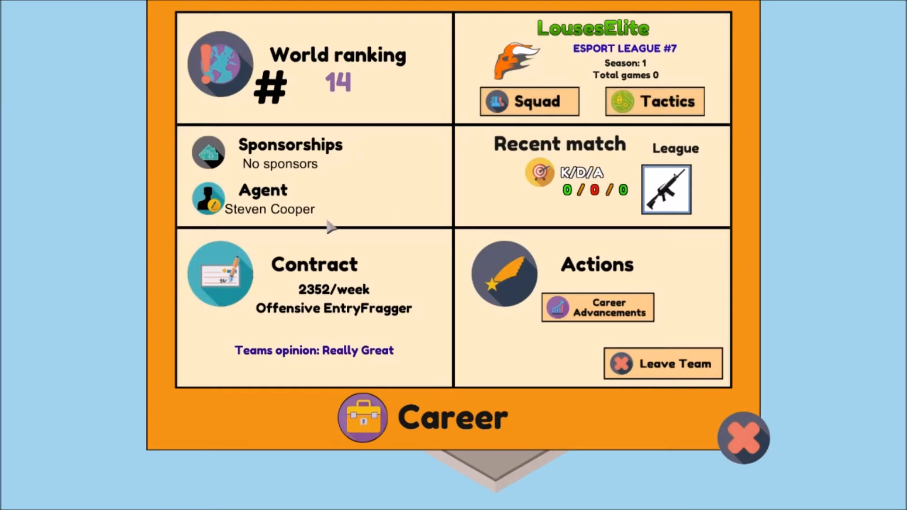
mouse_move(321, 217)
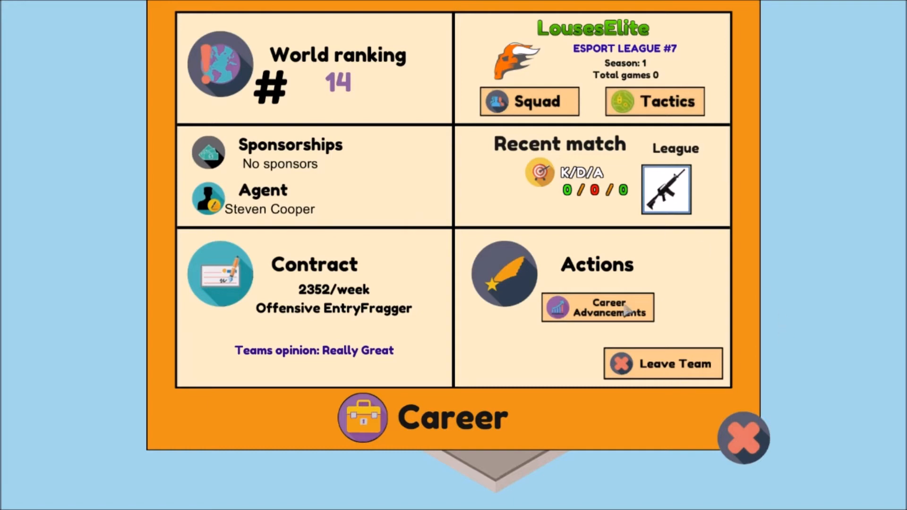
mouse_move(232, 182)
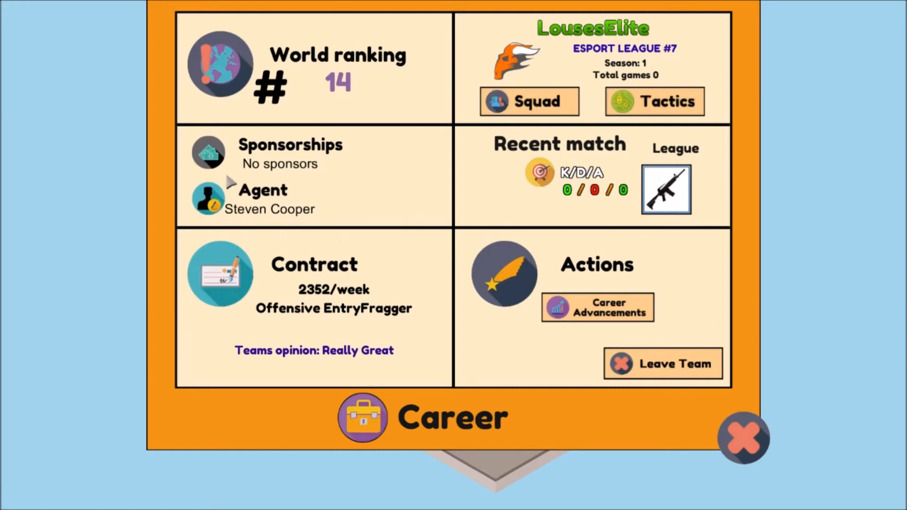
left_click(743, 438)
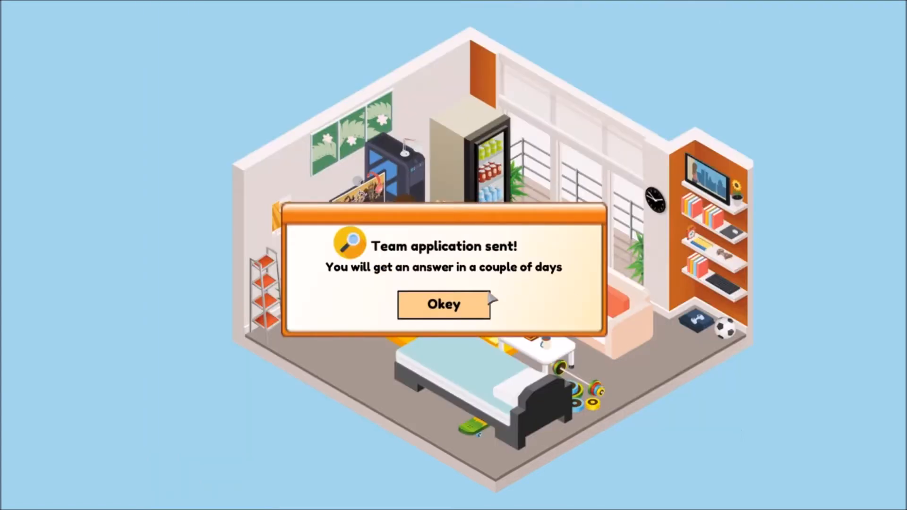
- Acknowledge the sent team application and play a ranked match, losing 13–16
left_click(443, 304)
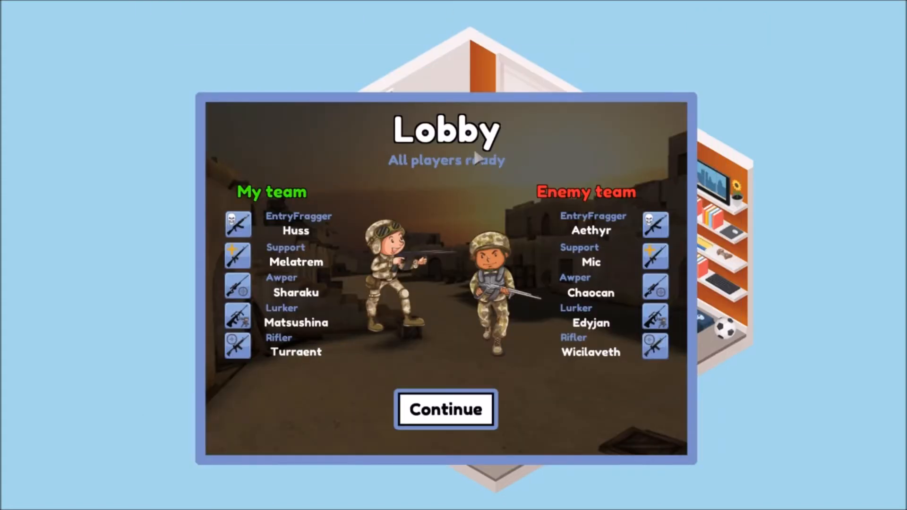
left_click(446, 409)
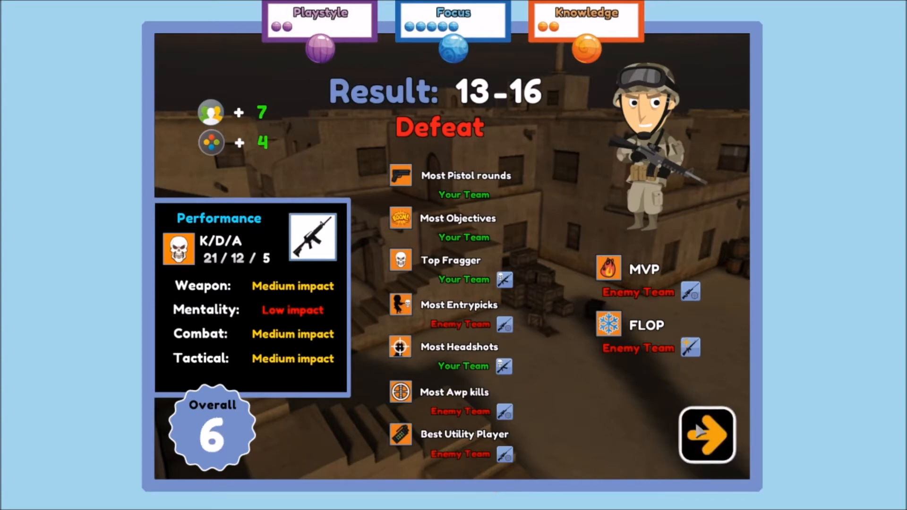
left_click(706, 436)
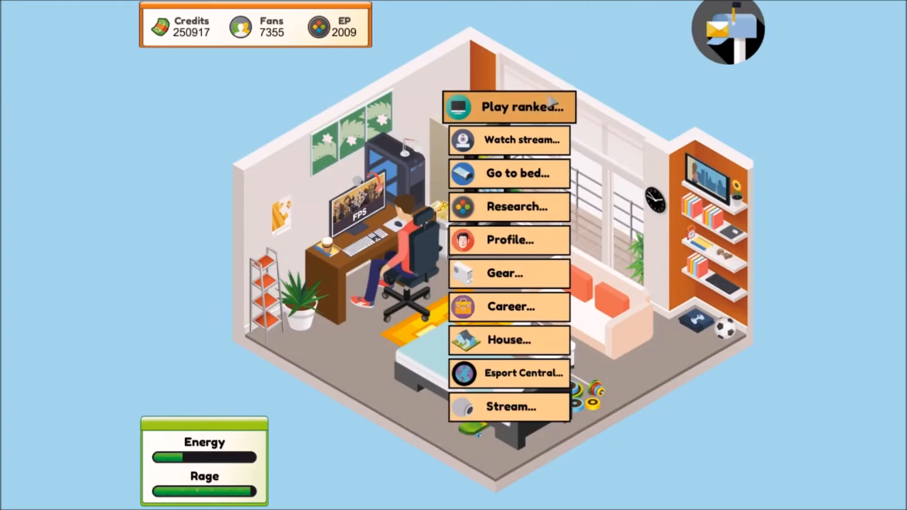
- Bring up the Esport TV list of pro league stars to watch
left_click(508, 140)
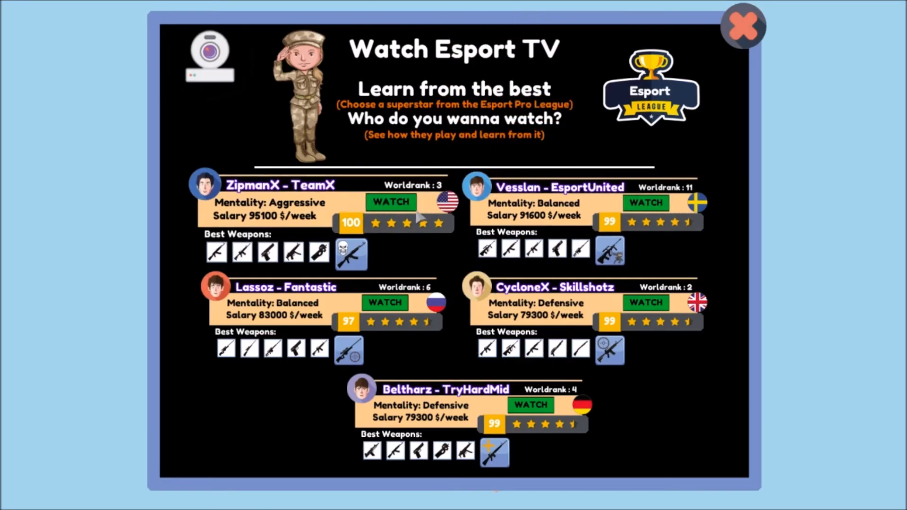
- Watch a top pro's stream and receive the CobraEsports contract offer at 68632 per week
left_click(743, 26)
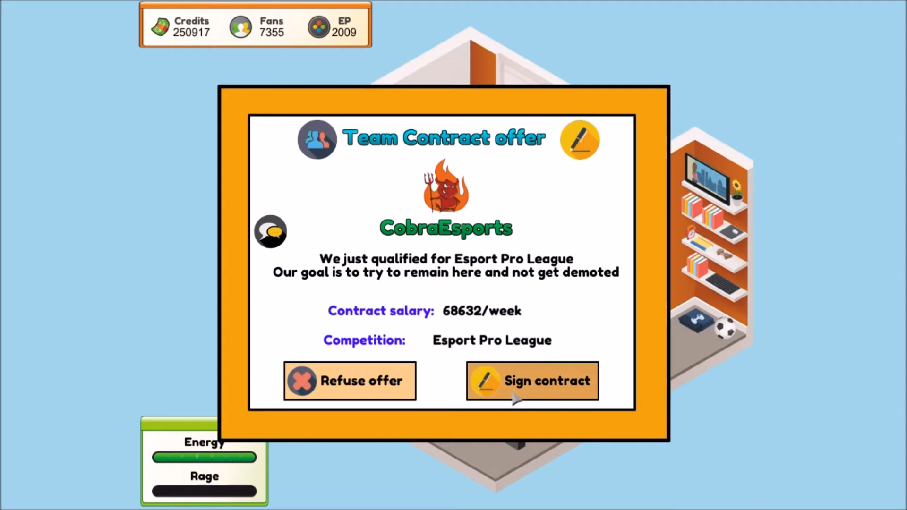
- Sign the CobraEsports contract and review the team's squad and tactics
left_click(530, 381)
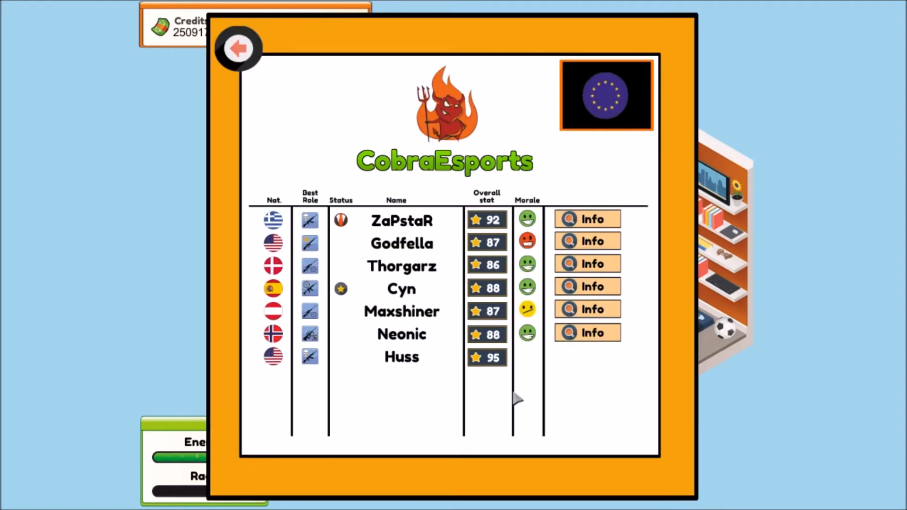
mouse_move(295, 373)
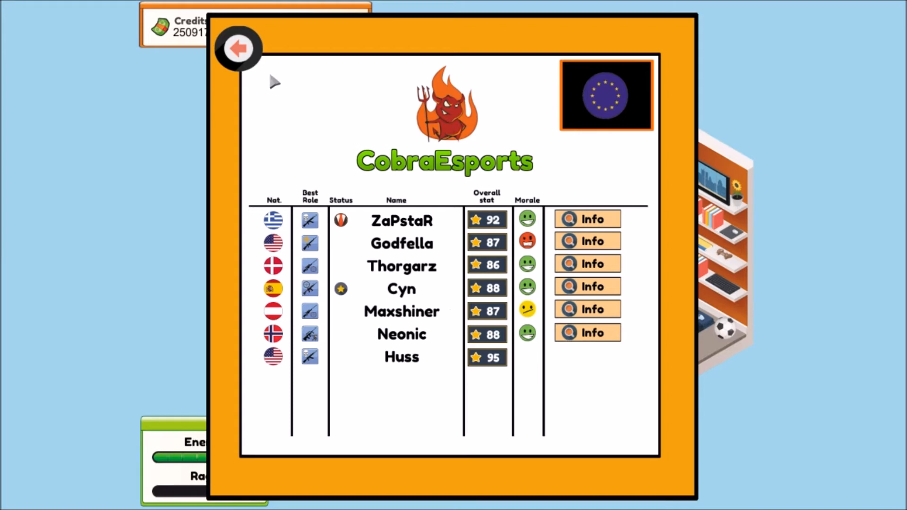
left_click(236, 48)
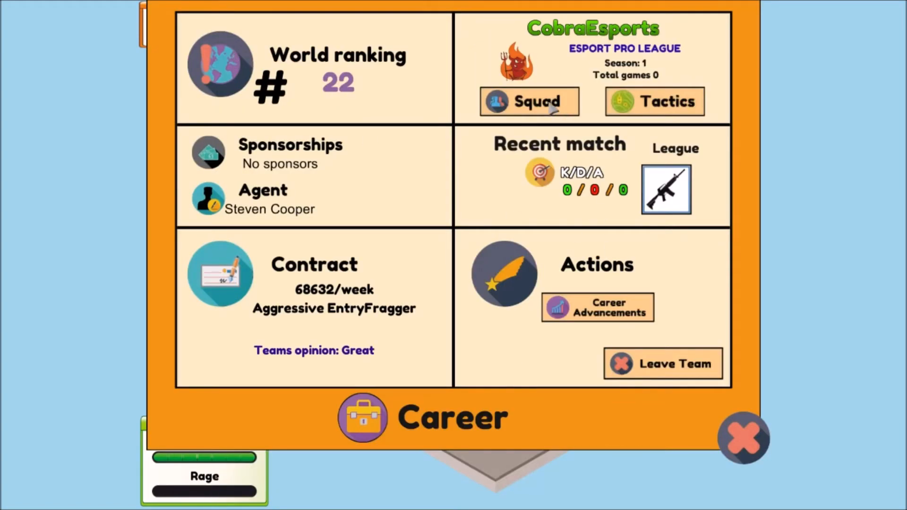
mouse_move(657, 92)
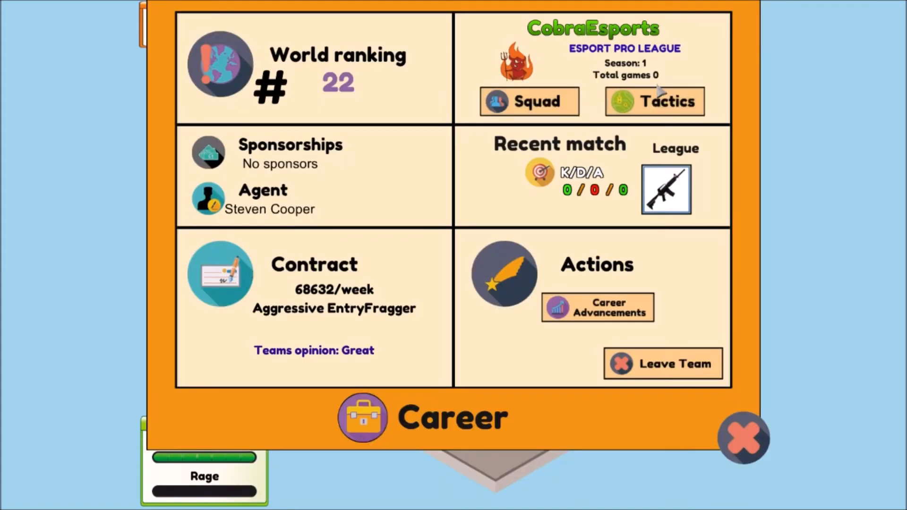
left_click(654, 101)
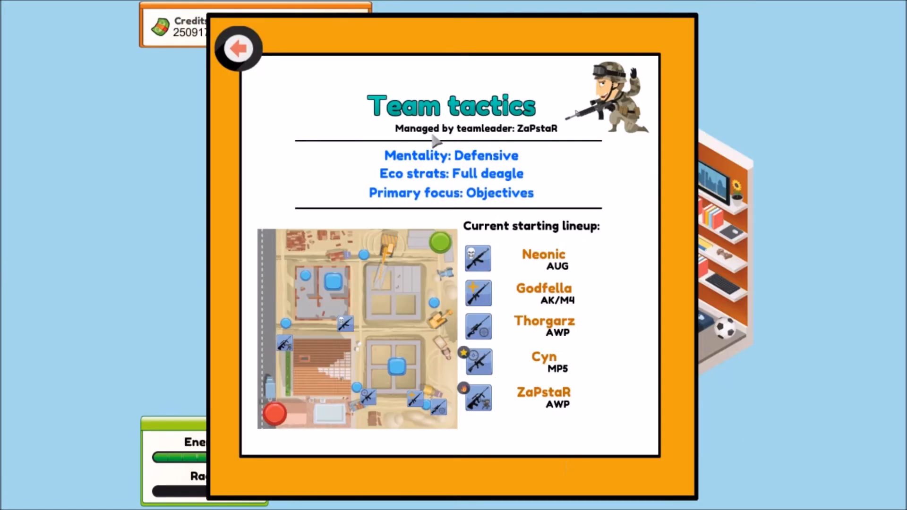
left_click(238, 48)
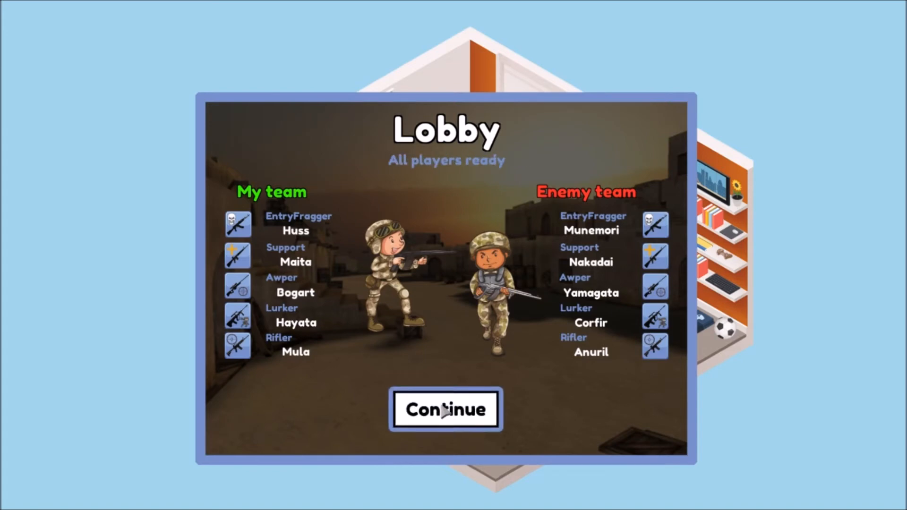
- Play two CobraEsports team matches, losing 7–16 and 5–16, and return to the room
left_click(446, 409)
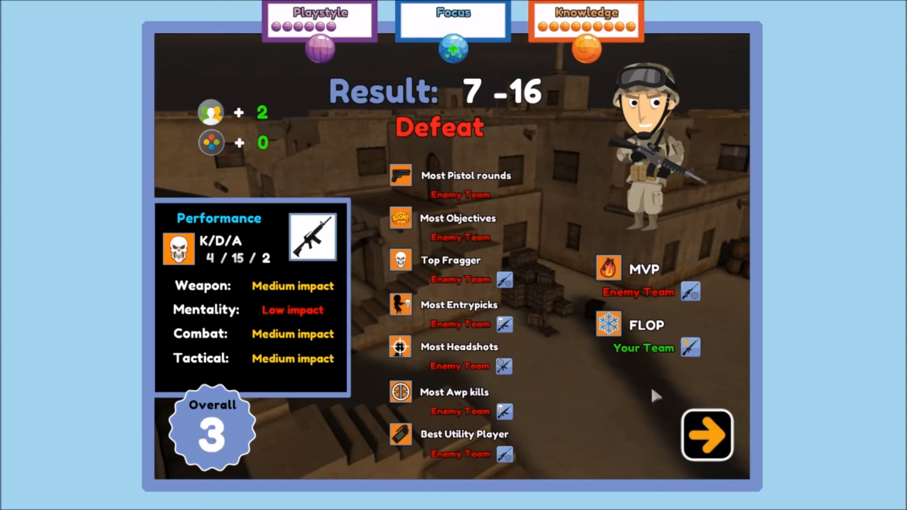
left_click(707, 435)
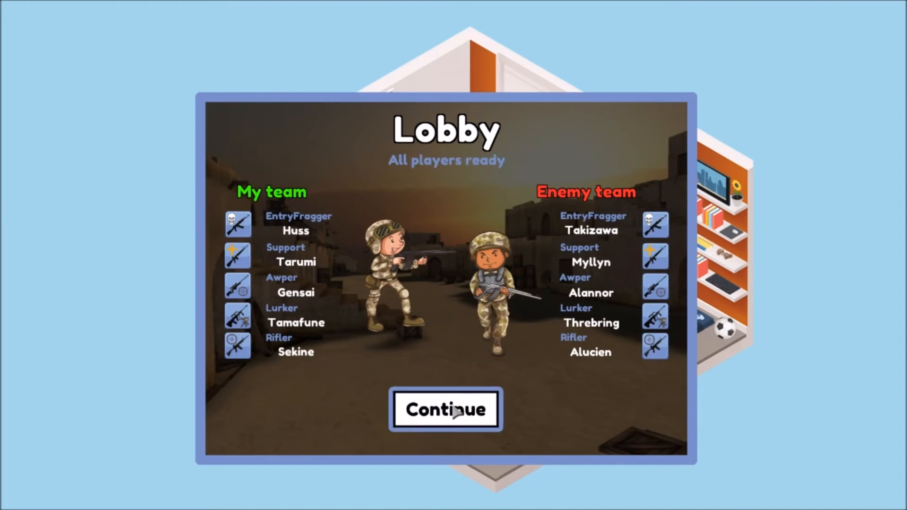
left_click(446, 409)
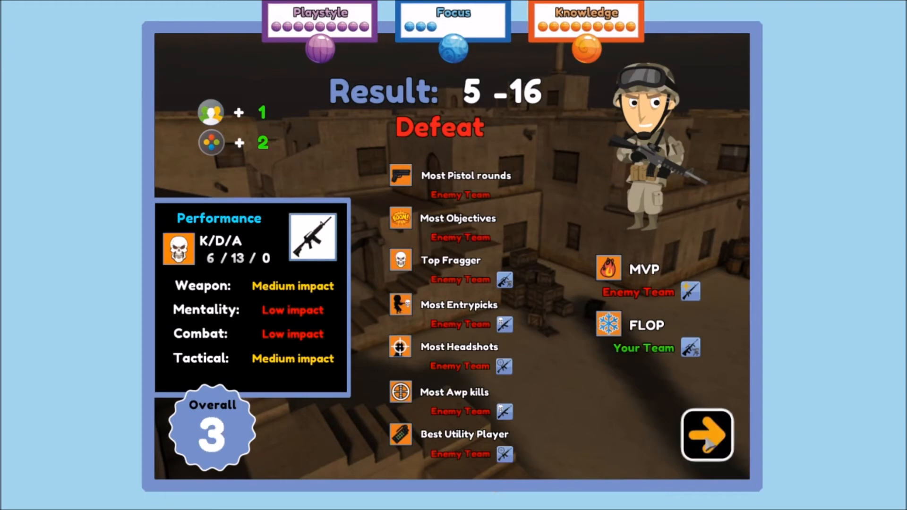
left_click(707, 436)
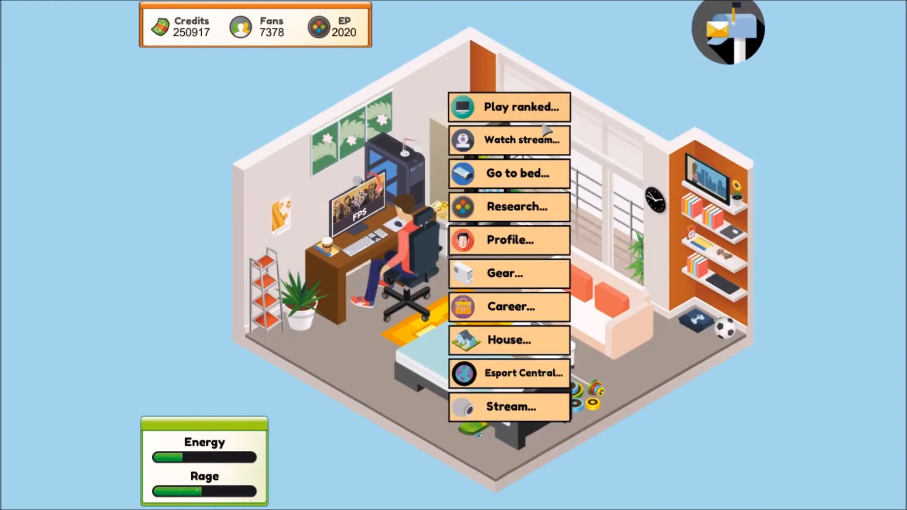
- Play a ranked match, lose it 1–16, then go to bed to restore energy
left_click(520, 107)
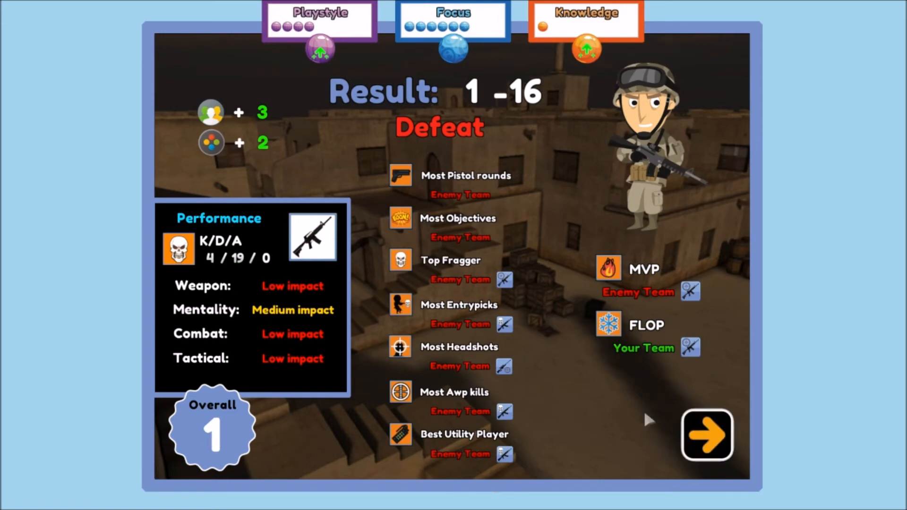
left_click(706, 435)
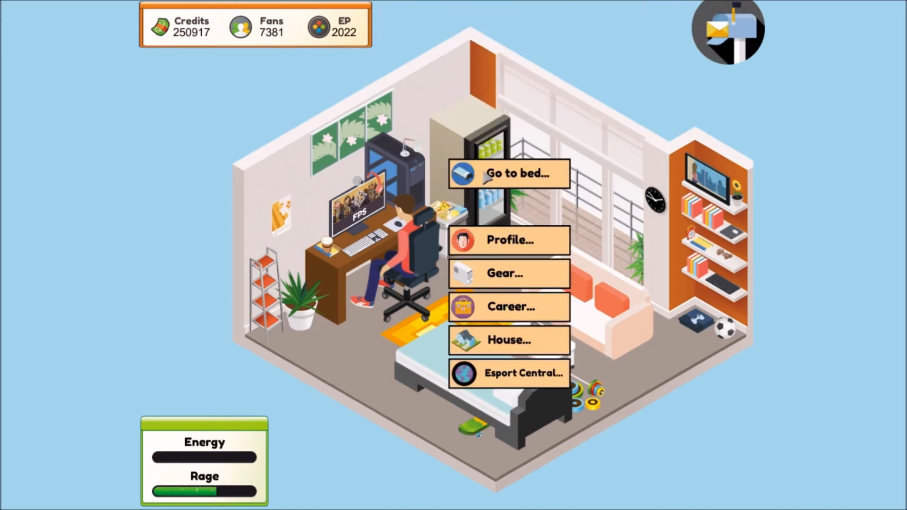
left_click(507, 174)
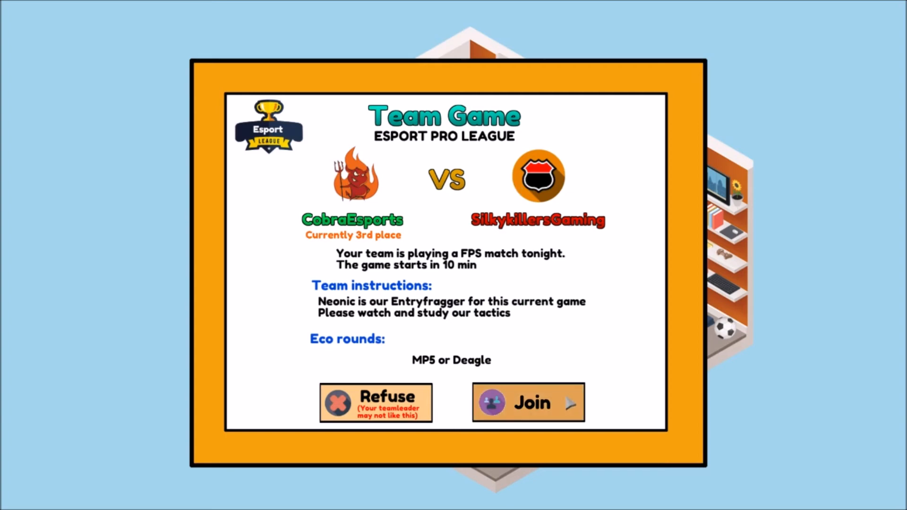
- Join CobraEsports' FPS team game against SilkykillersGaming and win it 16–3
left_click(528, 402)
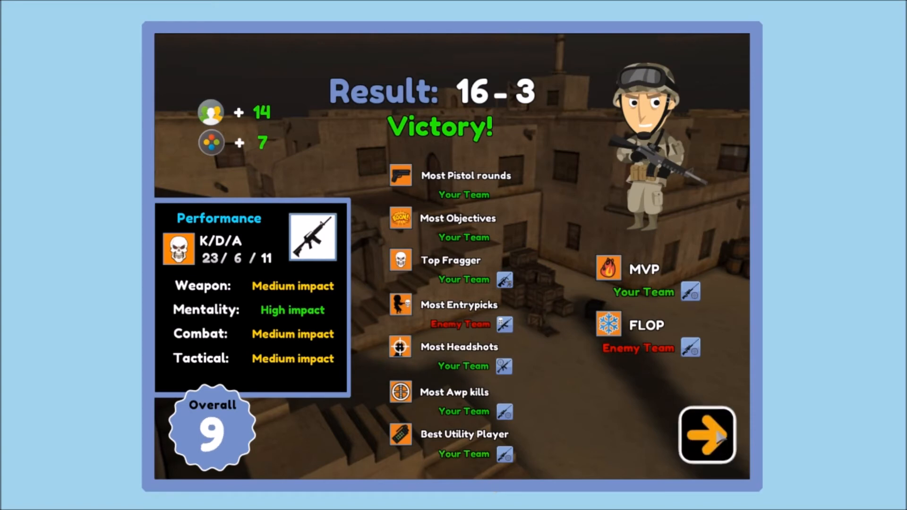
left_click(706, 437)
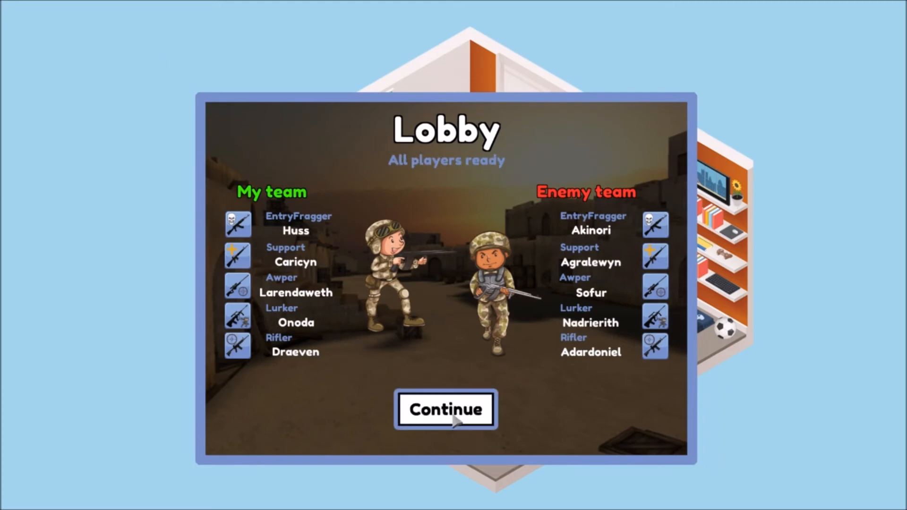
- Continue from the lobby and win another ranked match 16–4 with 23 kills
left_click(446, 410)
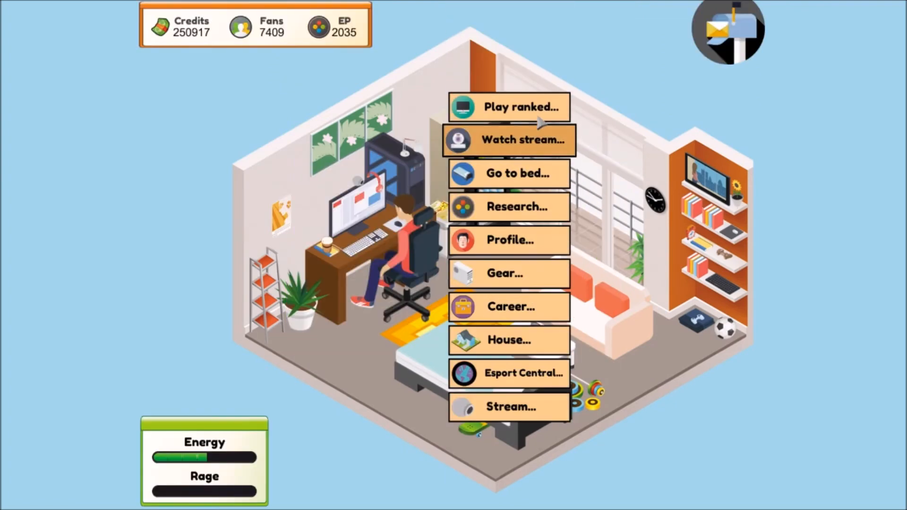
left_click(520, 108)
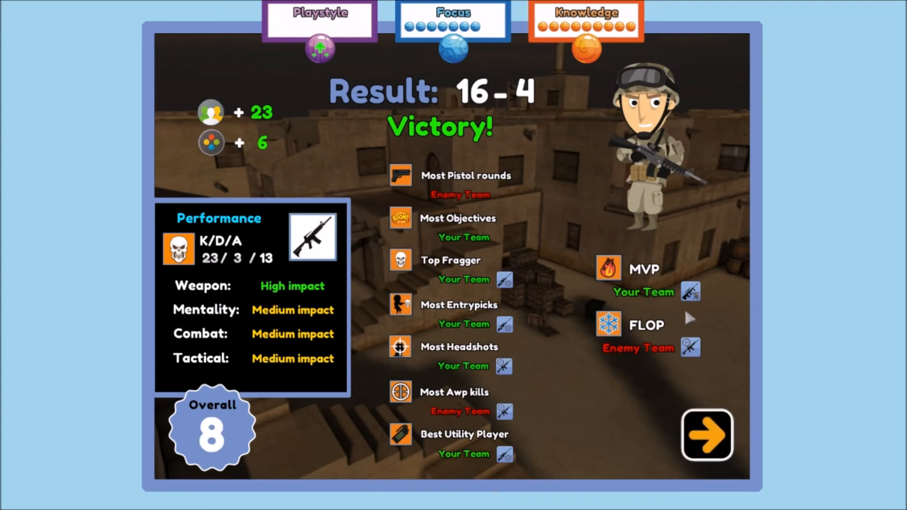
- Leave the 16–4 results, review the gear upgrades (all three owned), and return to the room
left_click(706, 436)
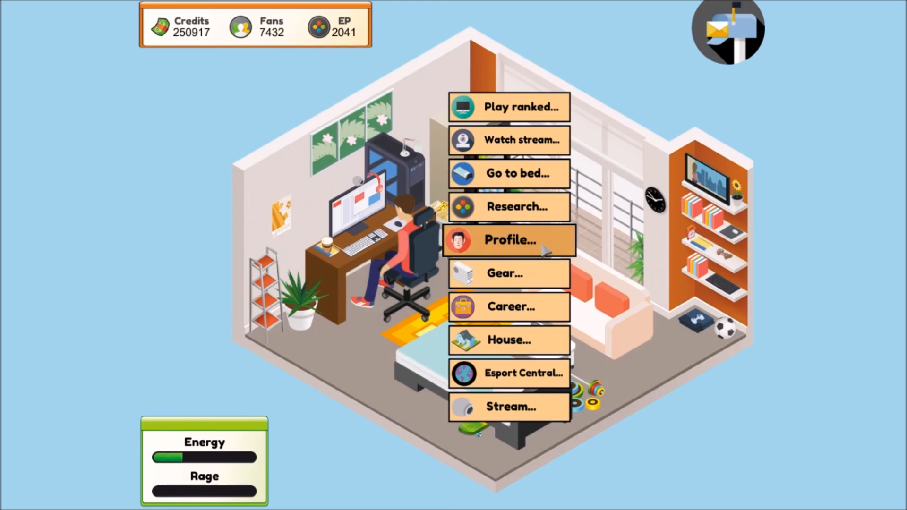
left_click(503, 273)
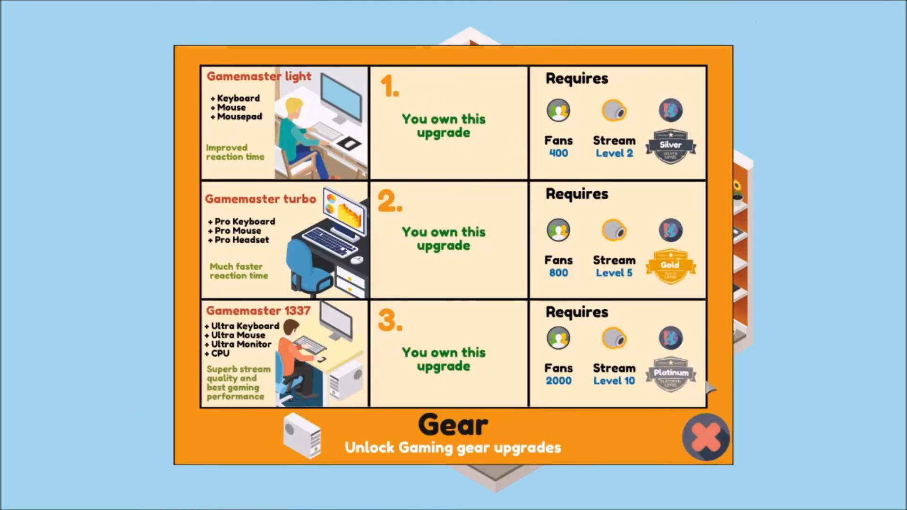
left_click(705, 436)
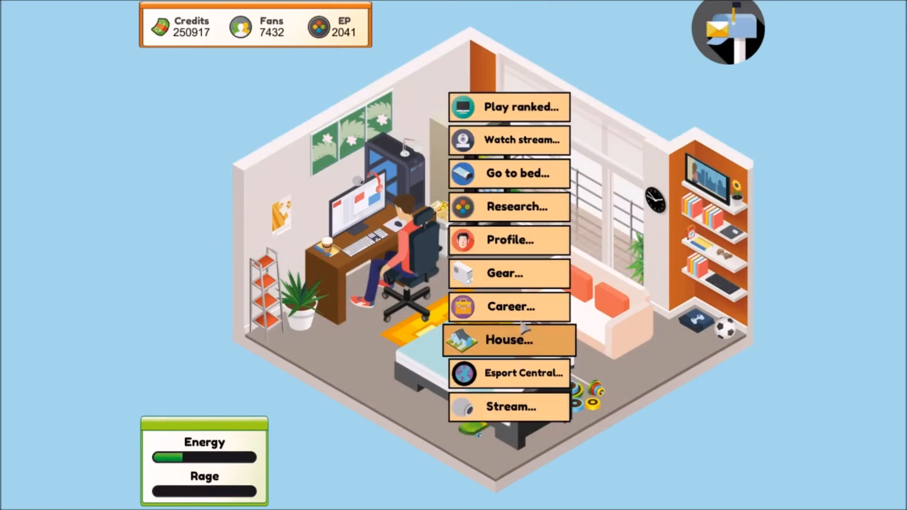
- Close the career overview and begin a ranked match from the Choose Focus screen
left_click(508, 307)
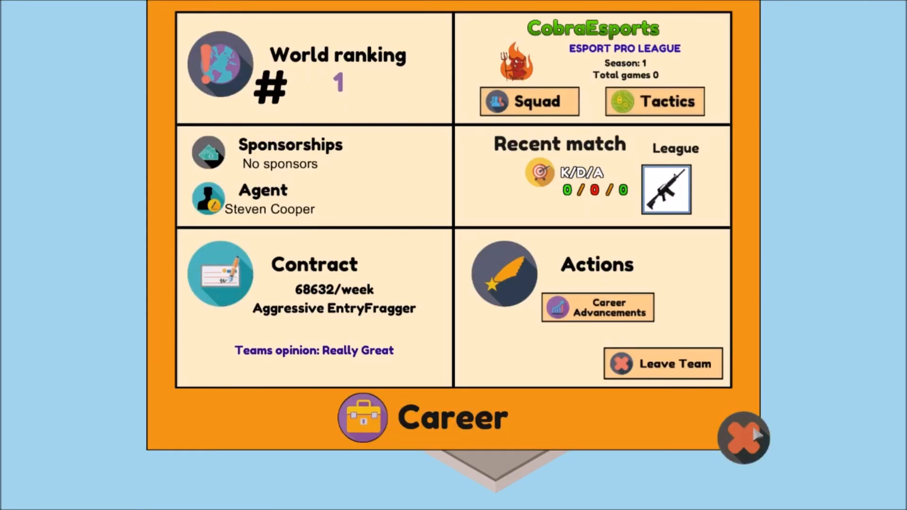
left_click(743, 438)
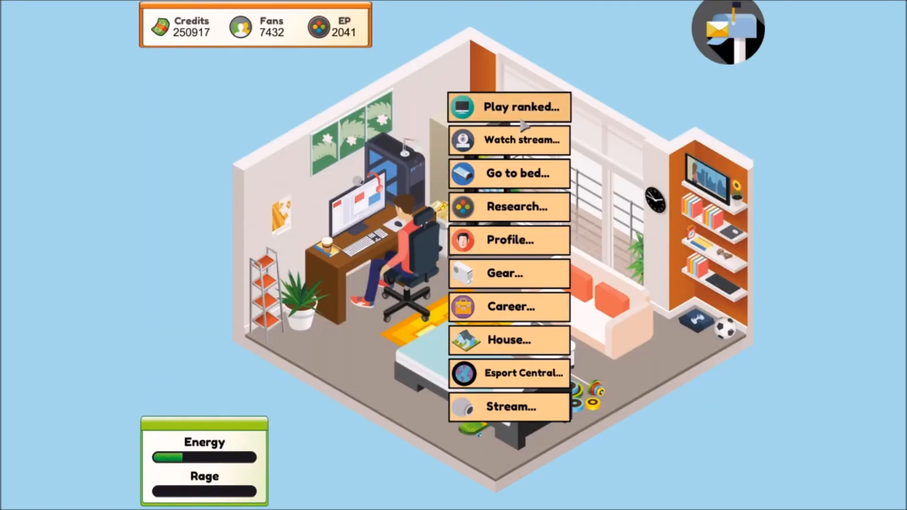
left_click(521, 107)
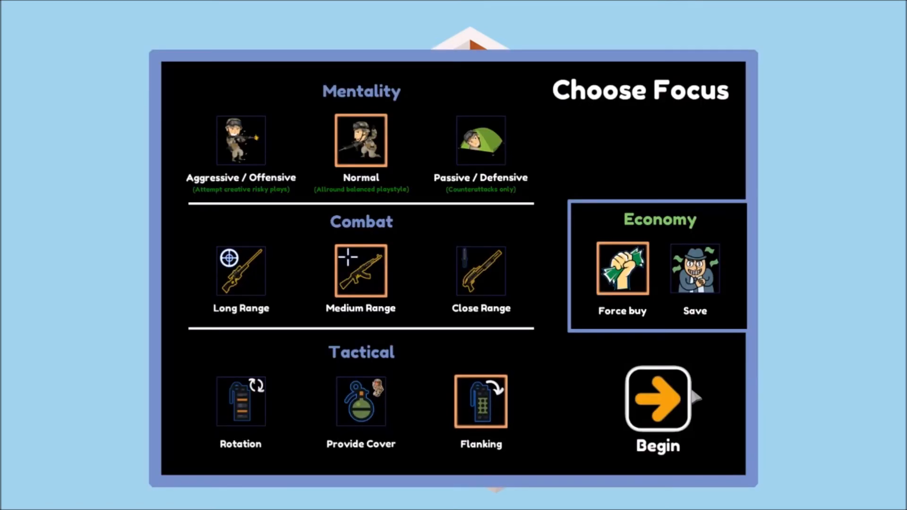
left_click(657, 403)
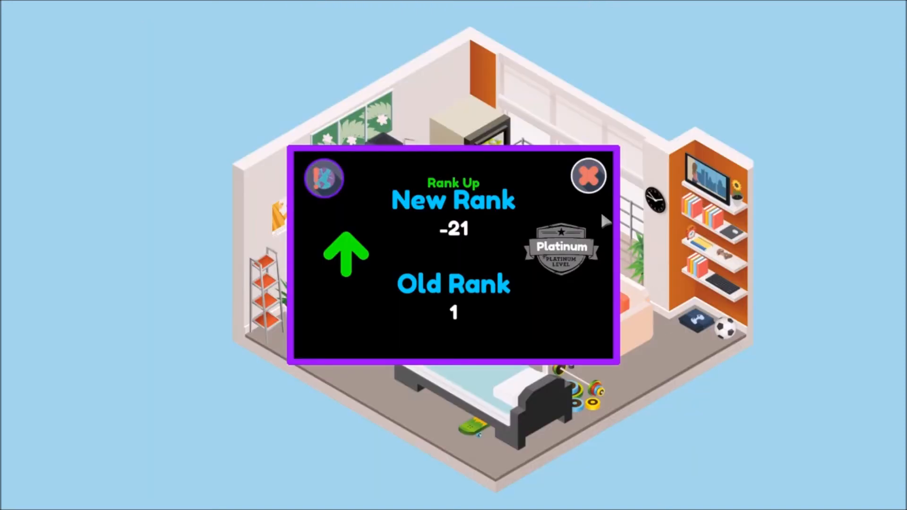
- Dismiss the rank-up notices, play the next lobby match, then go to bed to refill energy
left_click(588, 176)
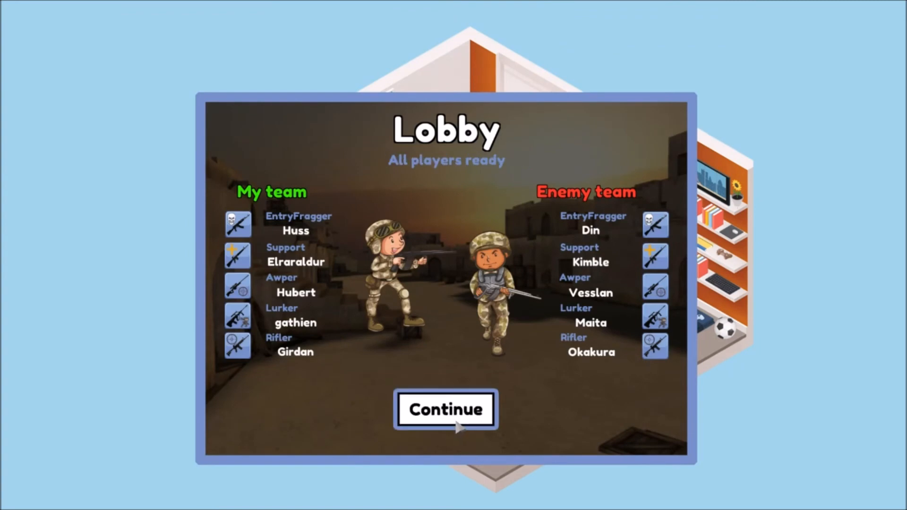
left_click(446, 409)
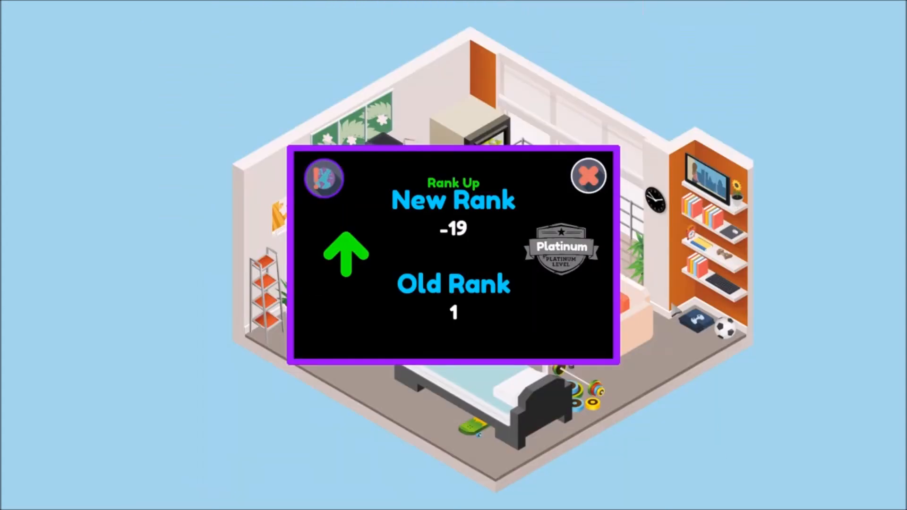
left_click(589, 175)
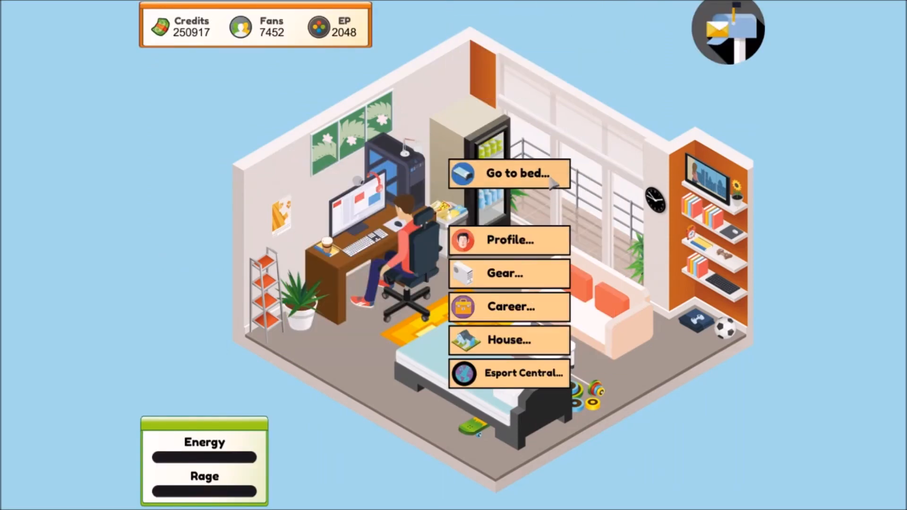
left_click(509, 173)
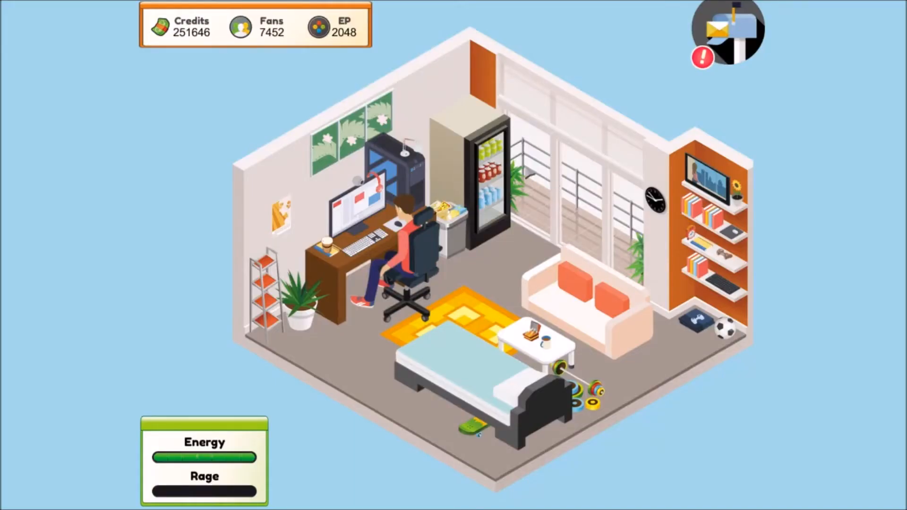
- Read the paid-helping mail event and bring up the Skillbitez 1v1 duelist cup listing
left_click(730, 31)
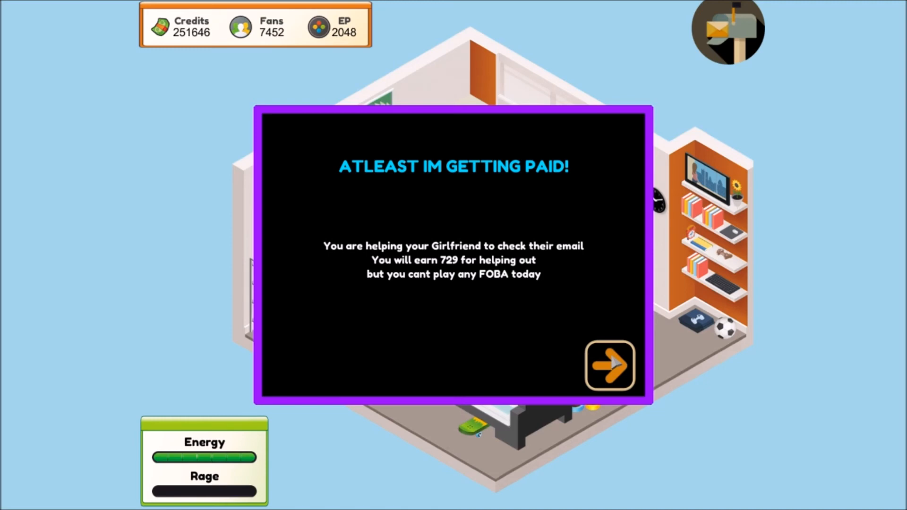
left_click(609, 365)
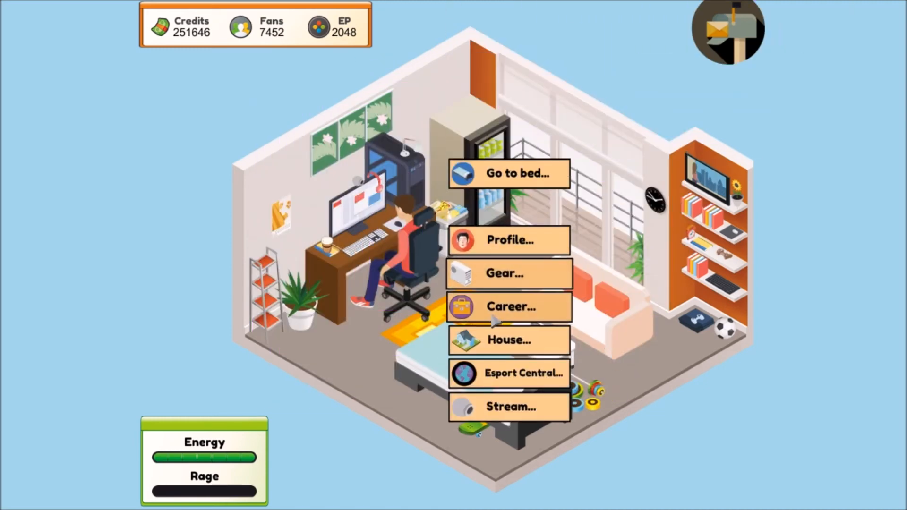
left_click(509, 307)
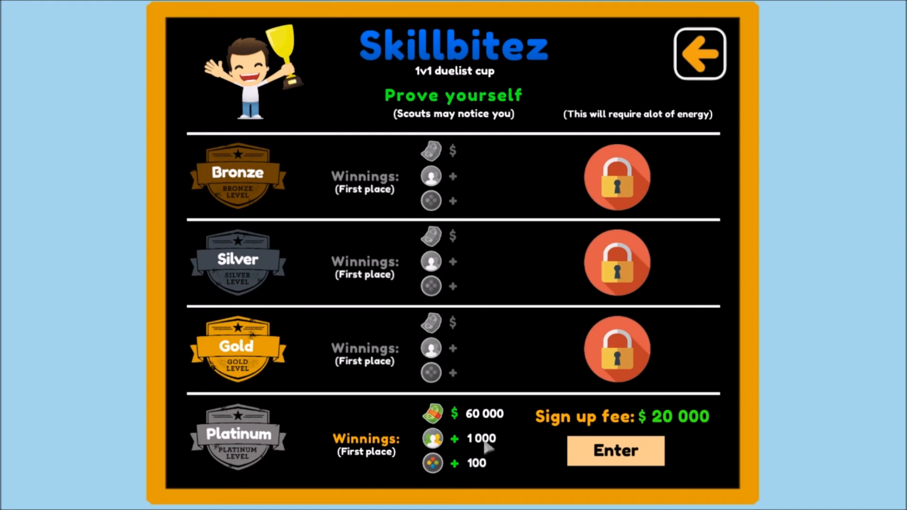
- Enter the Platinum tier of the Skillbitez duelist cup and watch Huss win it
left_click(615, 451)
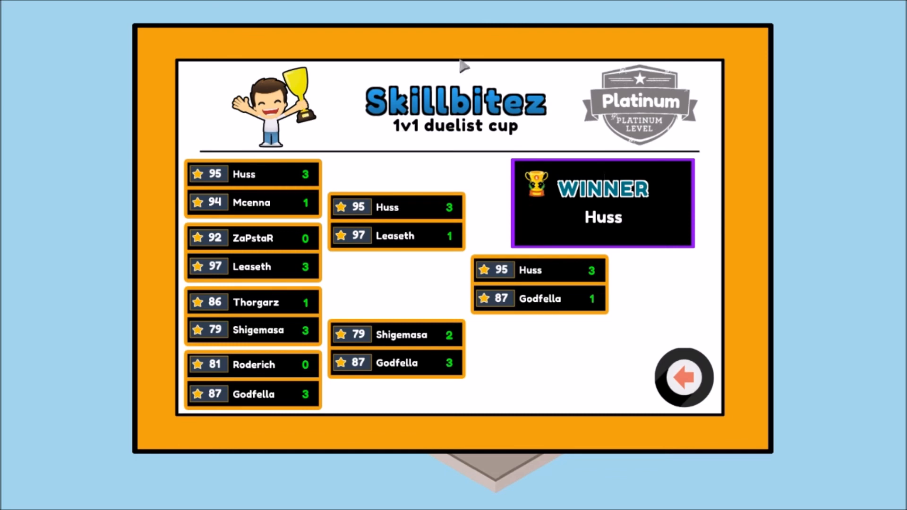
mouse_move(375, 417)
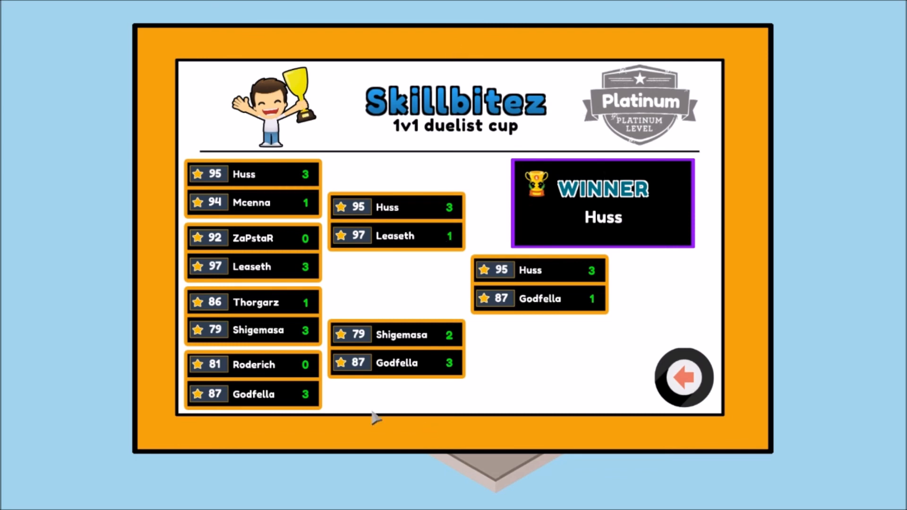
mouse_move(346, 163)
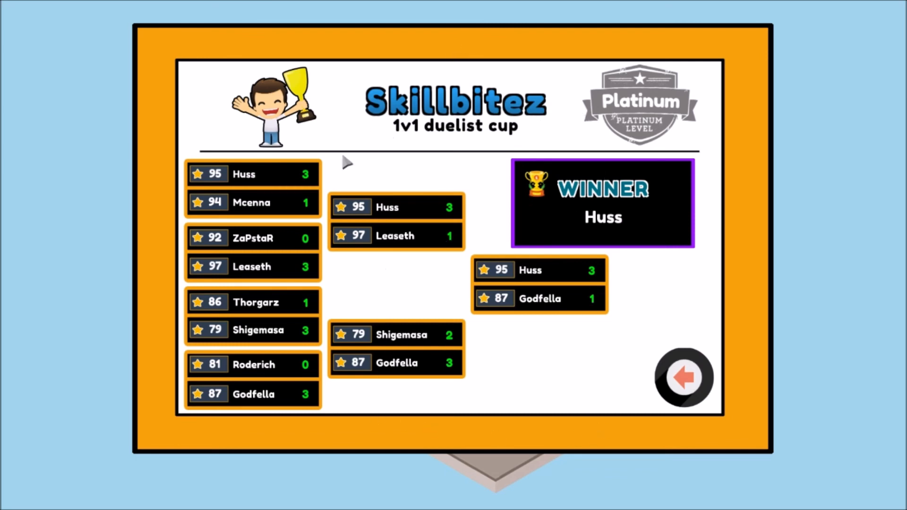
mouse_move(550, 127)
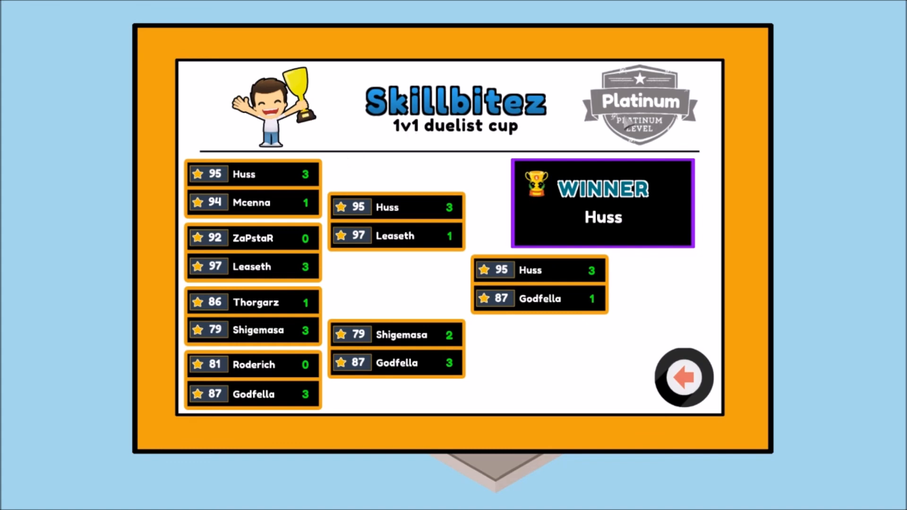
mouse_move(529, 153)
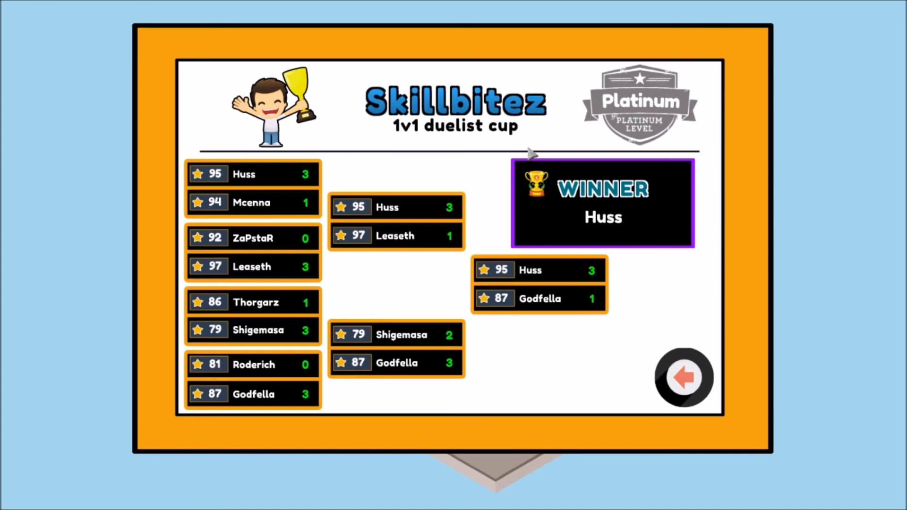
mouse_move(480, 252)
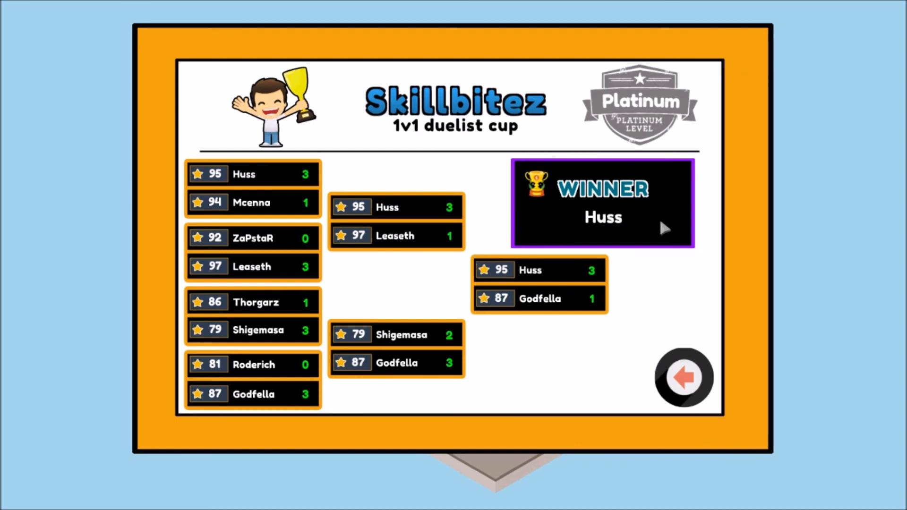
mouse_move(693, 283)
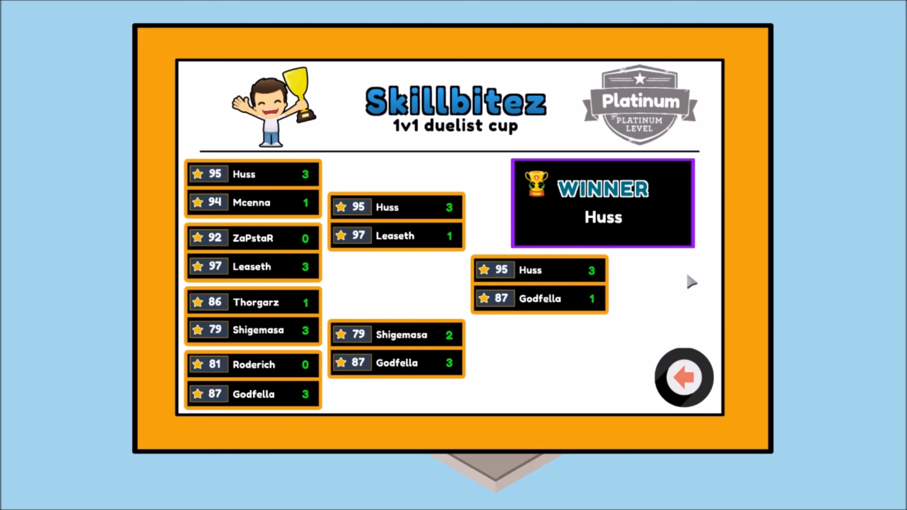
mouse_move(489, 303)
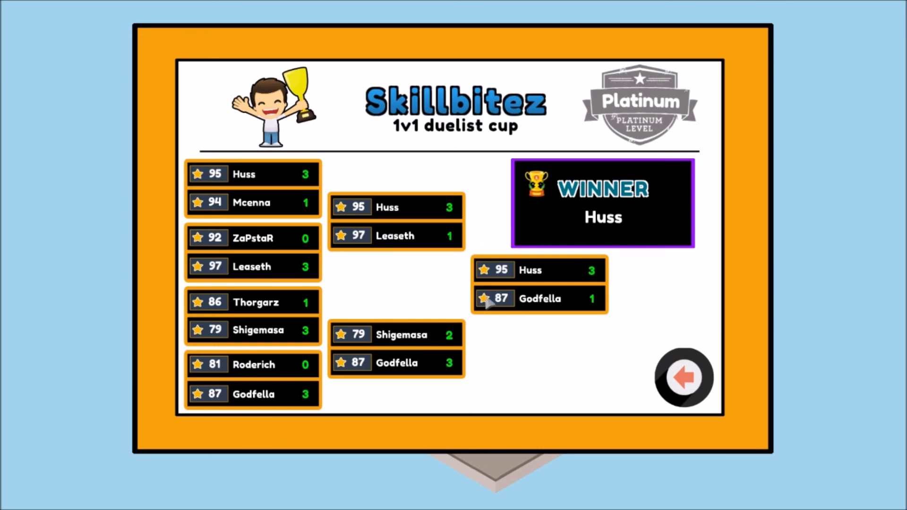
mouse_move(644, 281)
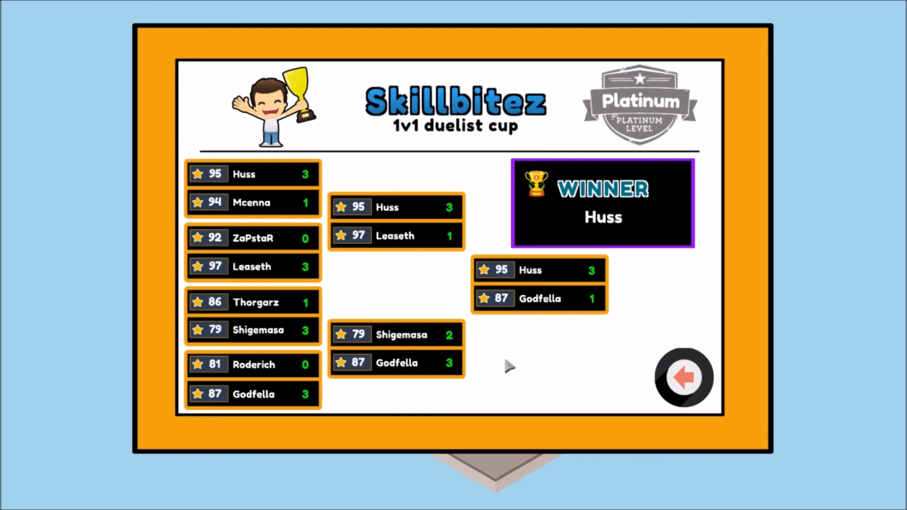
mouse_move(760, 299)
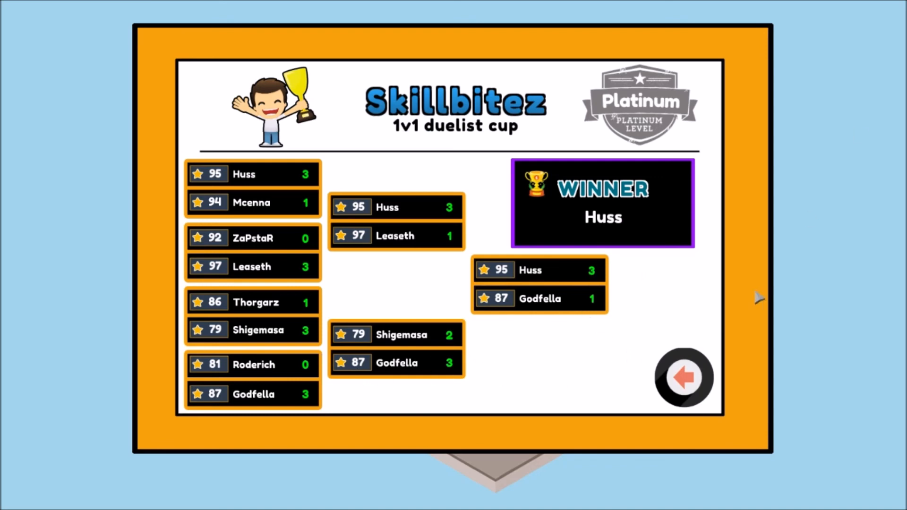
- Collect the cup winnings, then stream until energy runs out, reaching 307489 credits
left_click(683, 377)
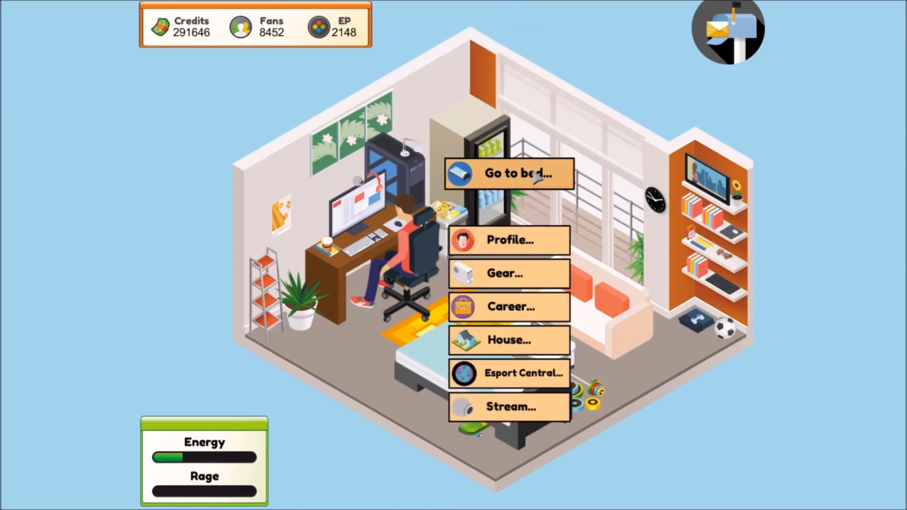
left_click(508, 407)
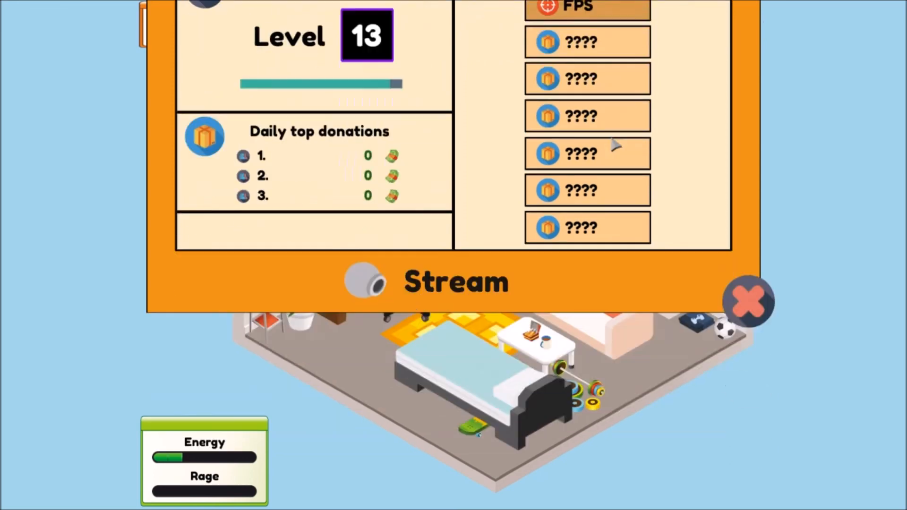
left_click(747, 301)
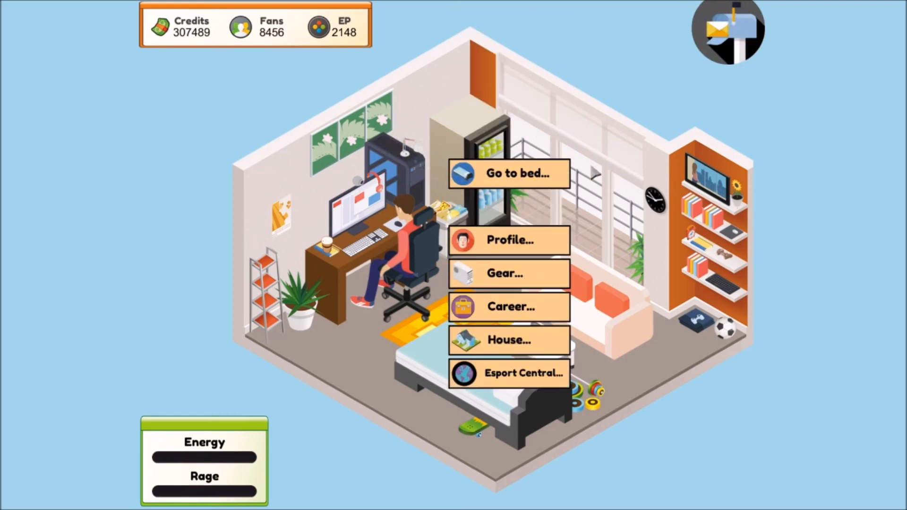
- Go to bed into a new day and receive the #1 player scouting notice
left_click(508, 173)
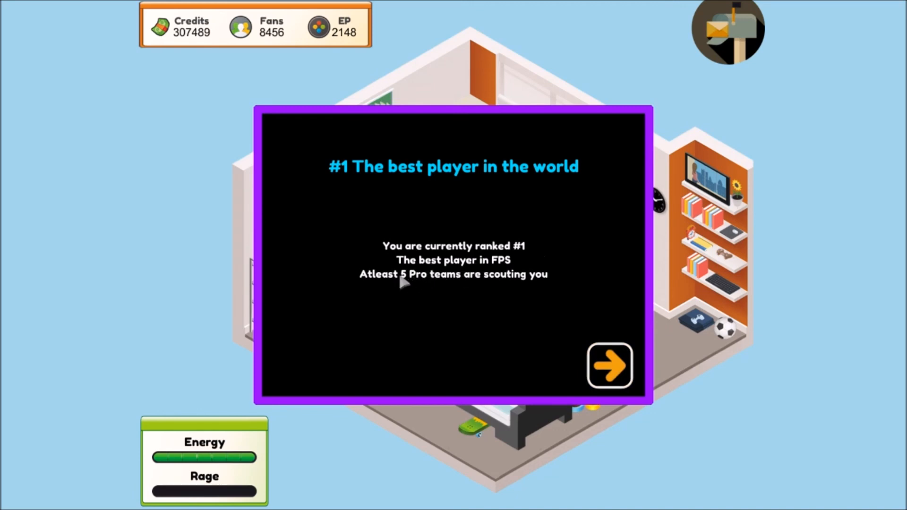
mouse_move(567, 280)
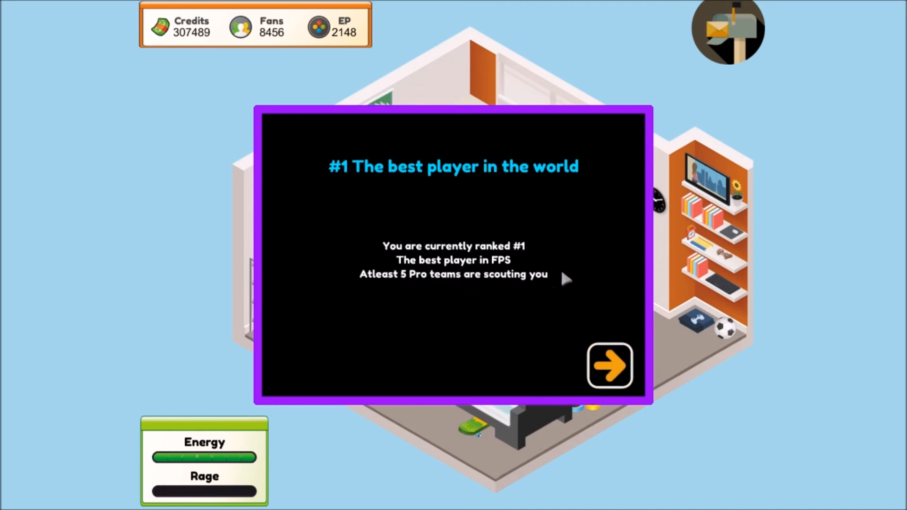